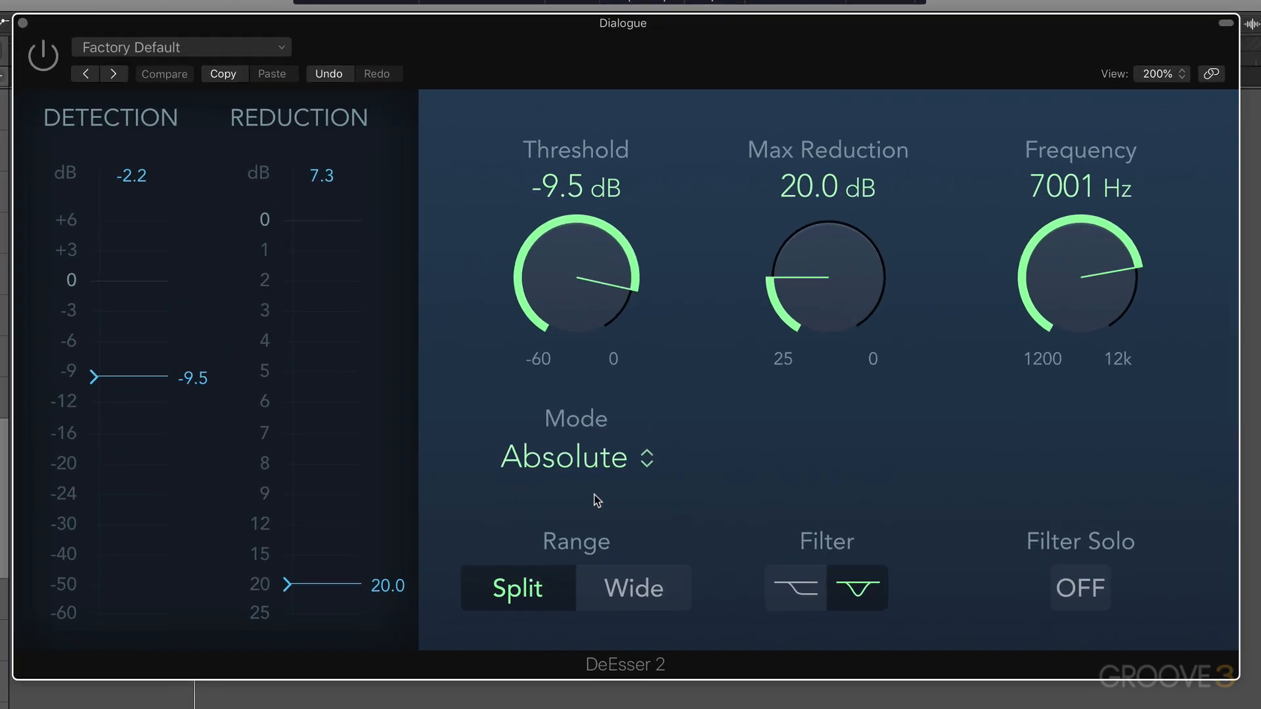
Compare Relative and Absolute detection, keep Absolute, and lower max reduction to 8.5 dB.
left_click(574, 457)
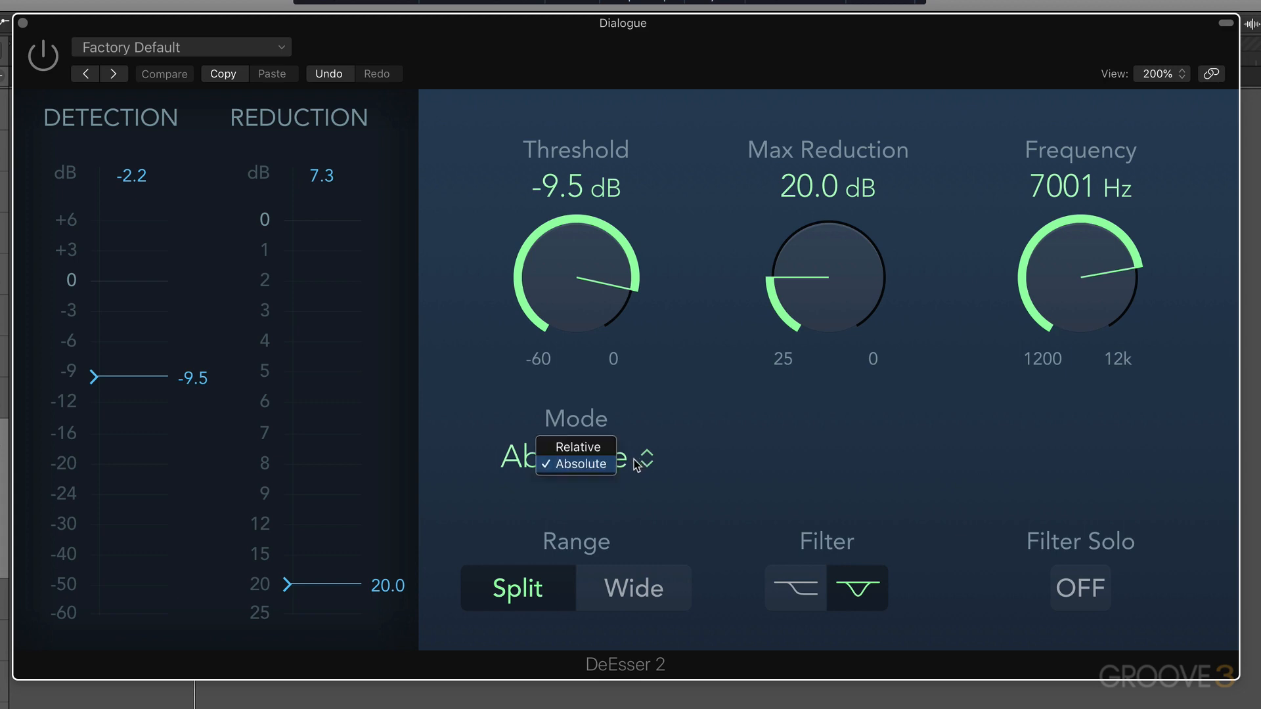
left_click(576, 446)
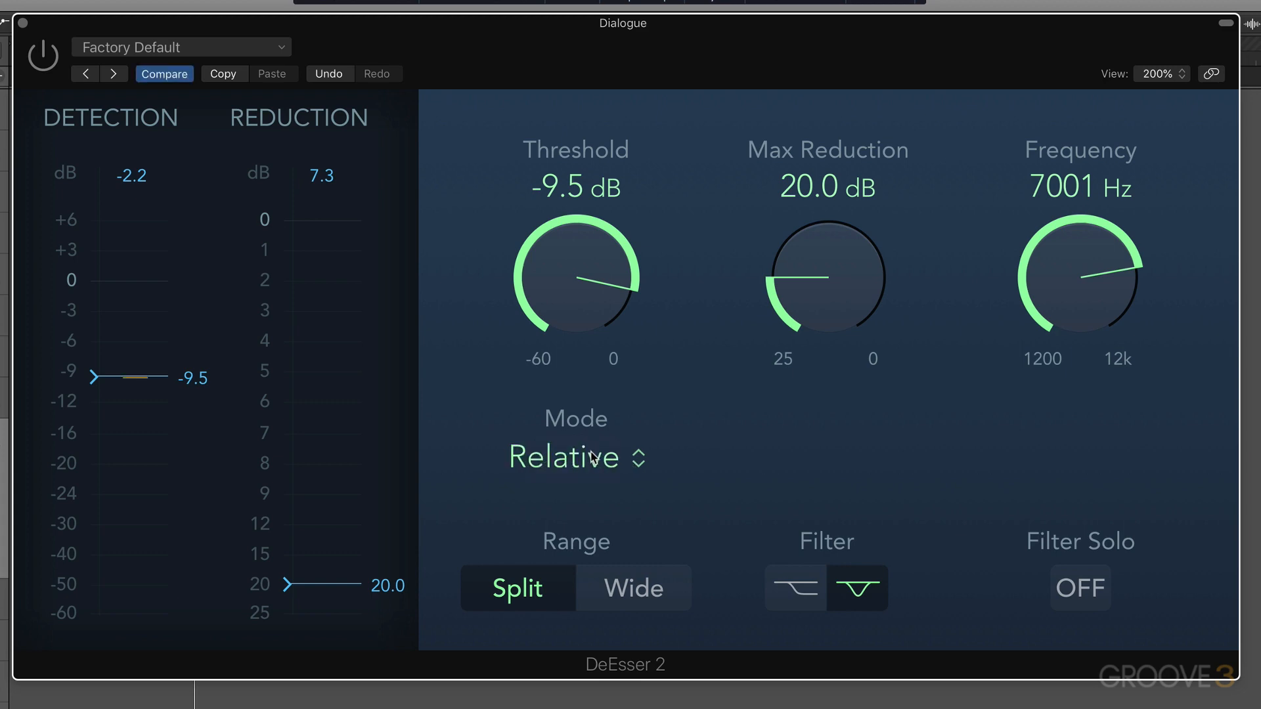
left_click(576, 457)
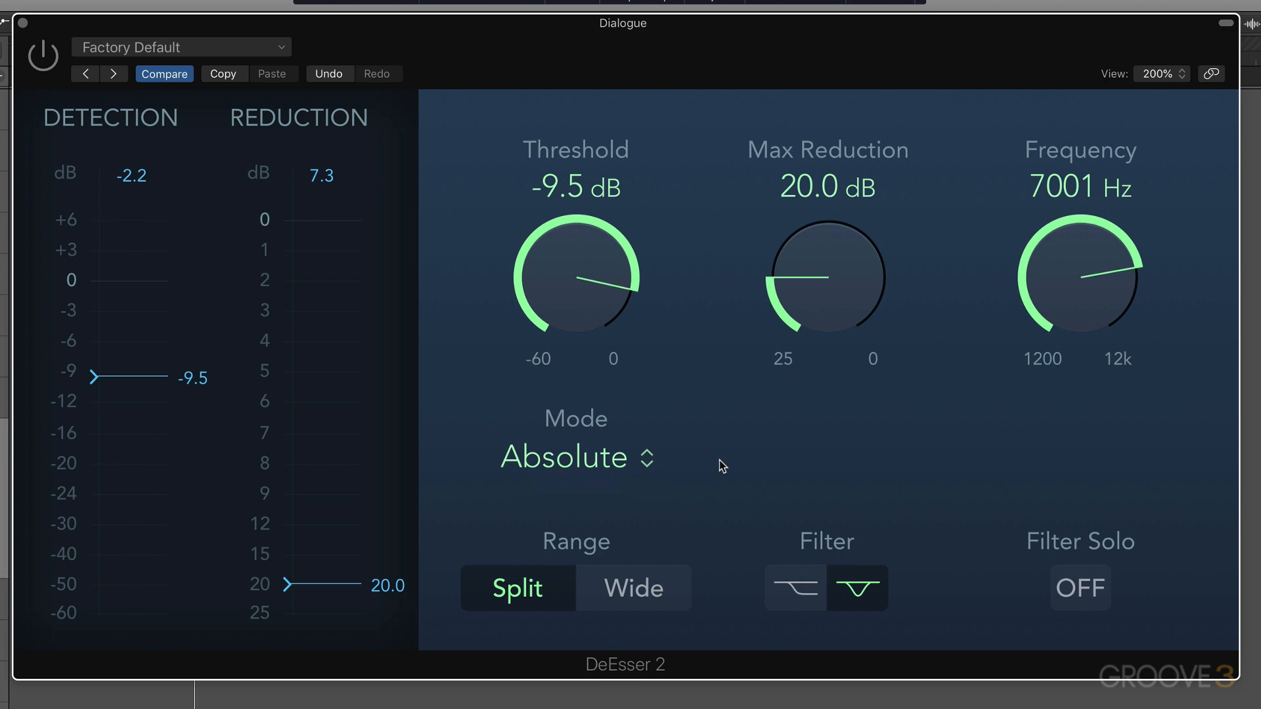
mouse_move(685, 369)
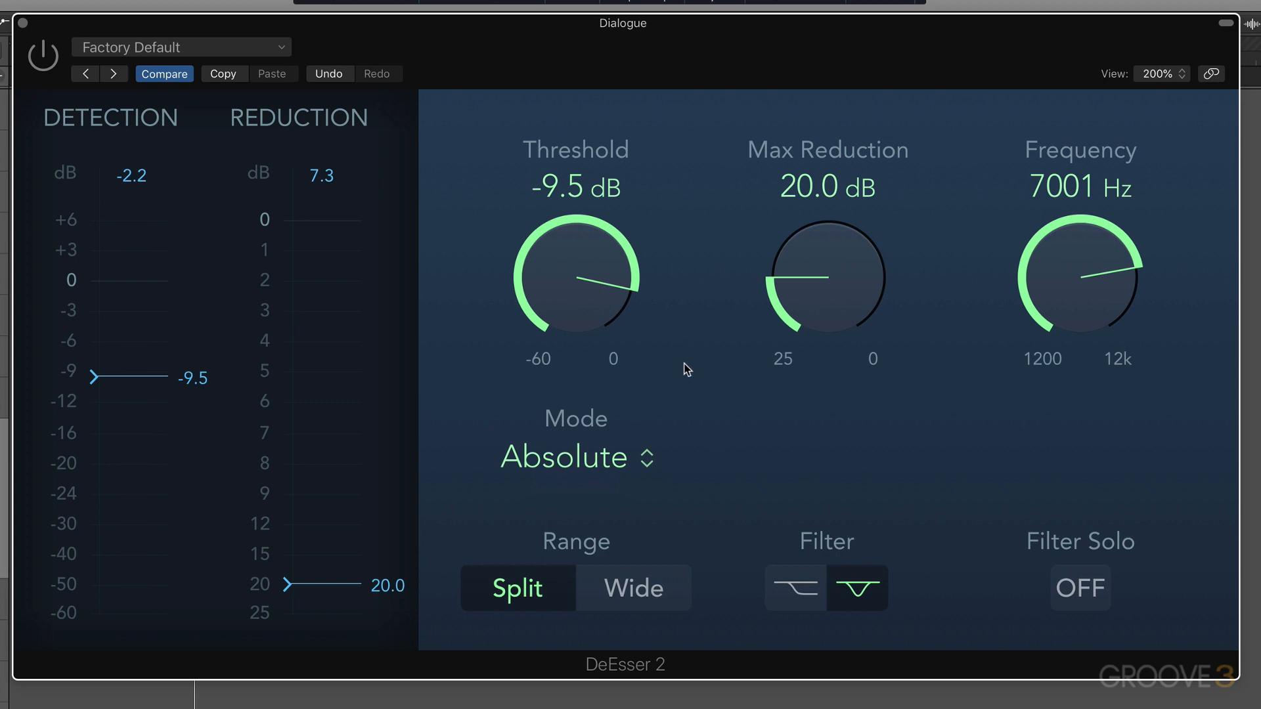
mouse_move(682, 373)
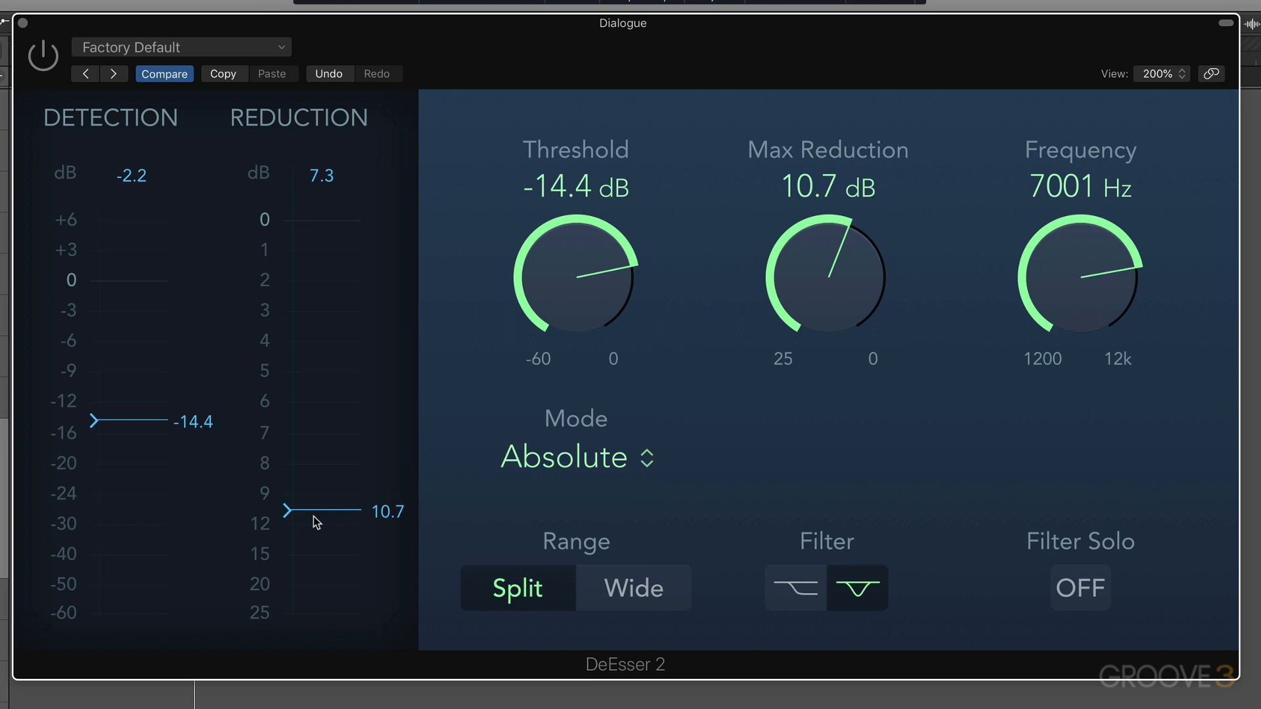
left_click_drag(286, 511, 286, 479)
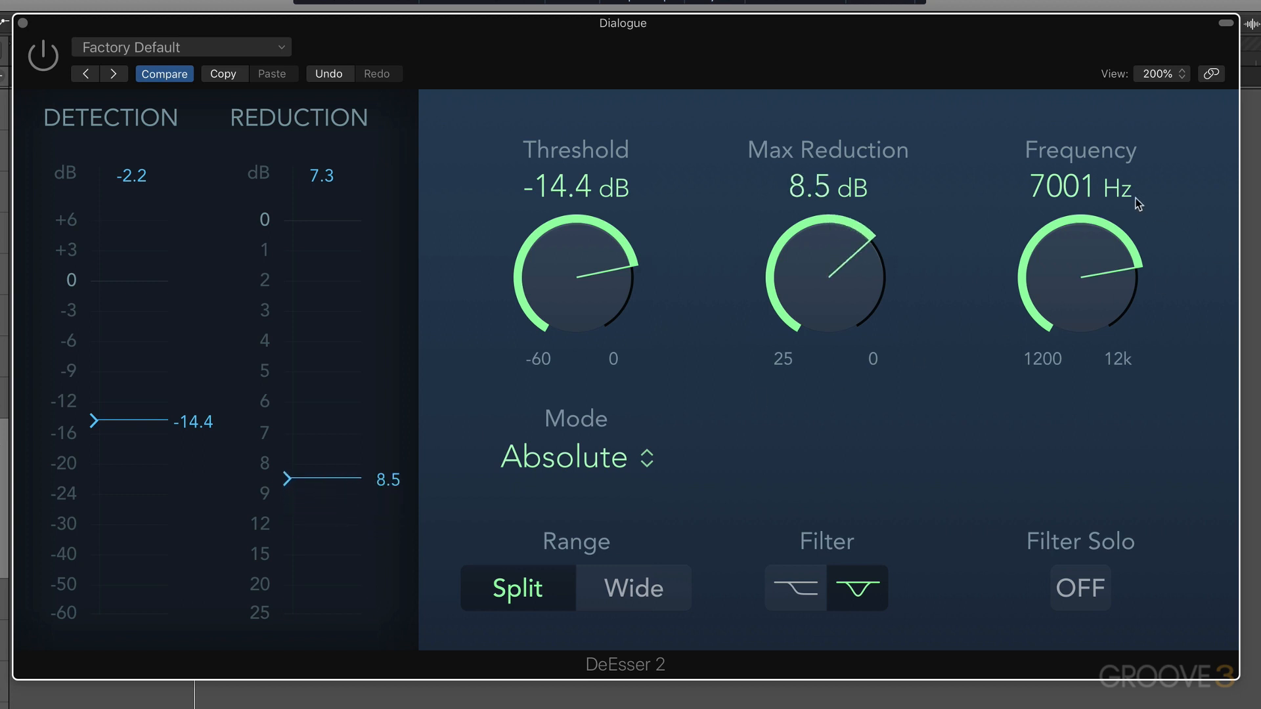
mouse_move(875, 620)
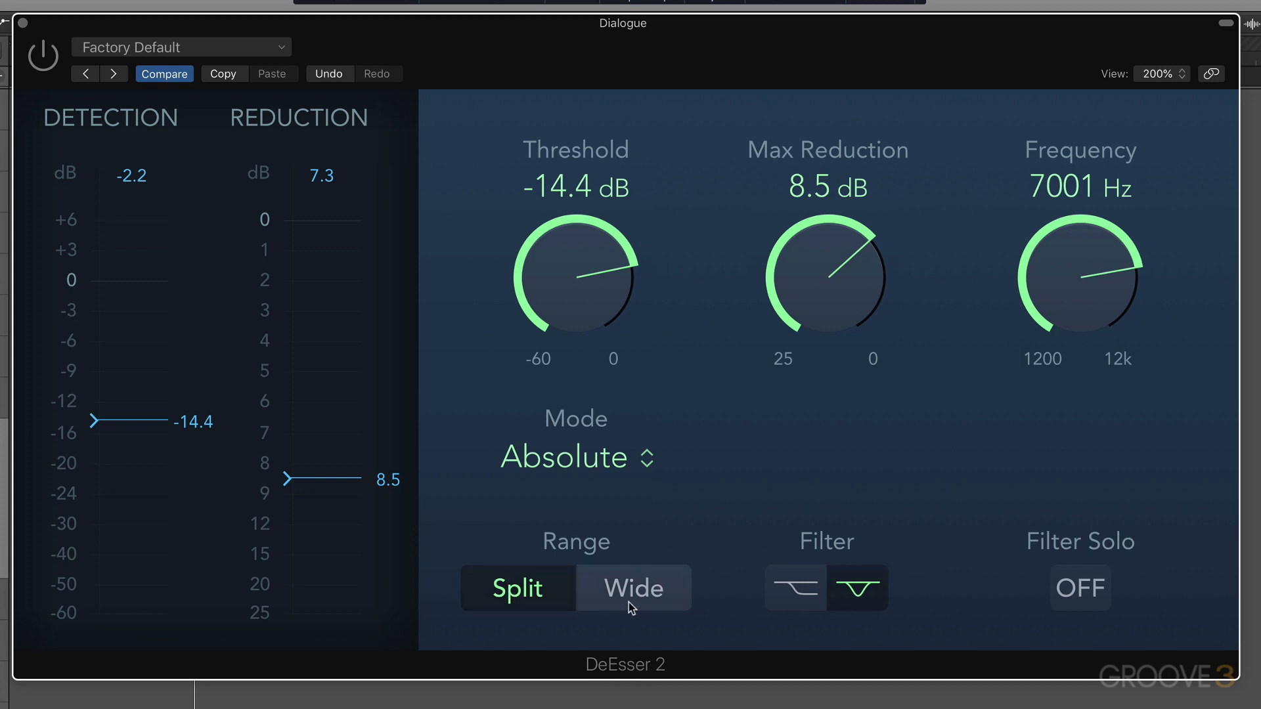
left_click(516, 587)
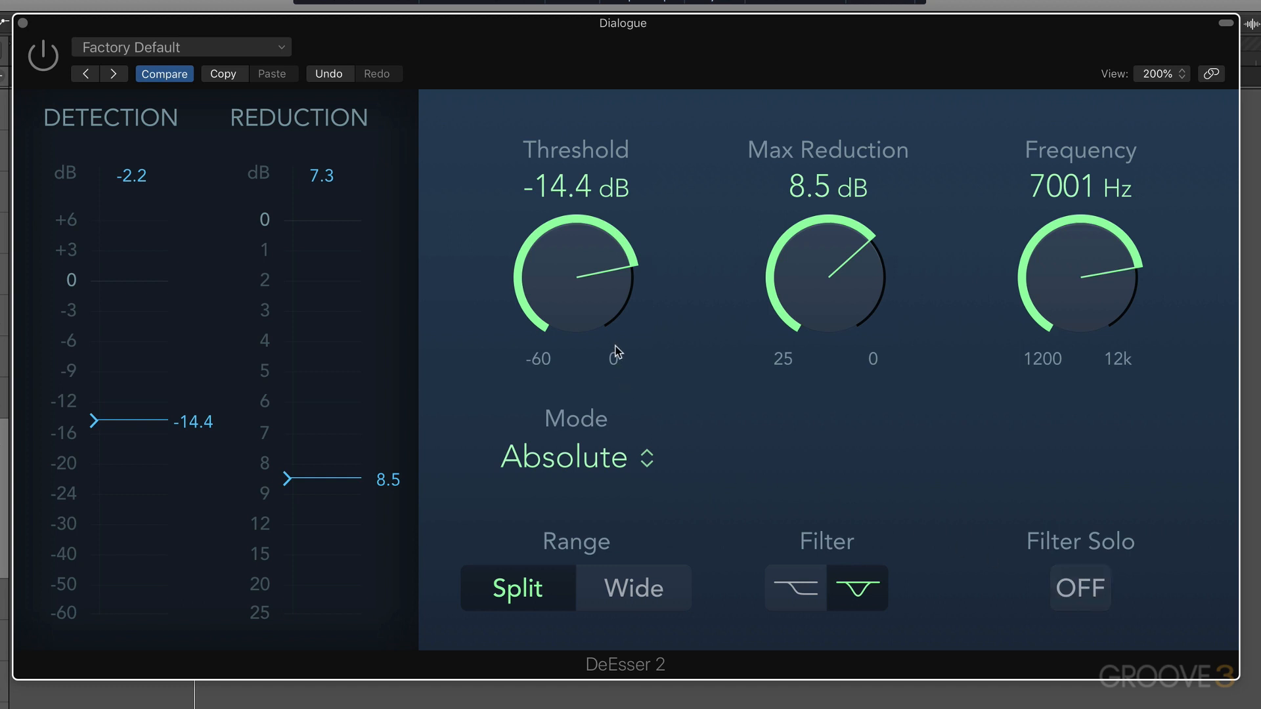
mouse_move(740, 416)
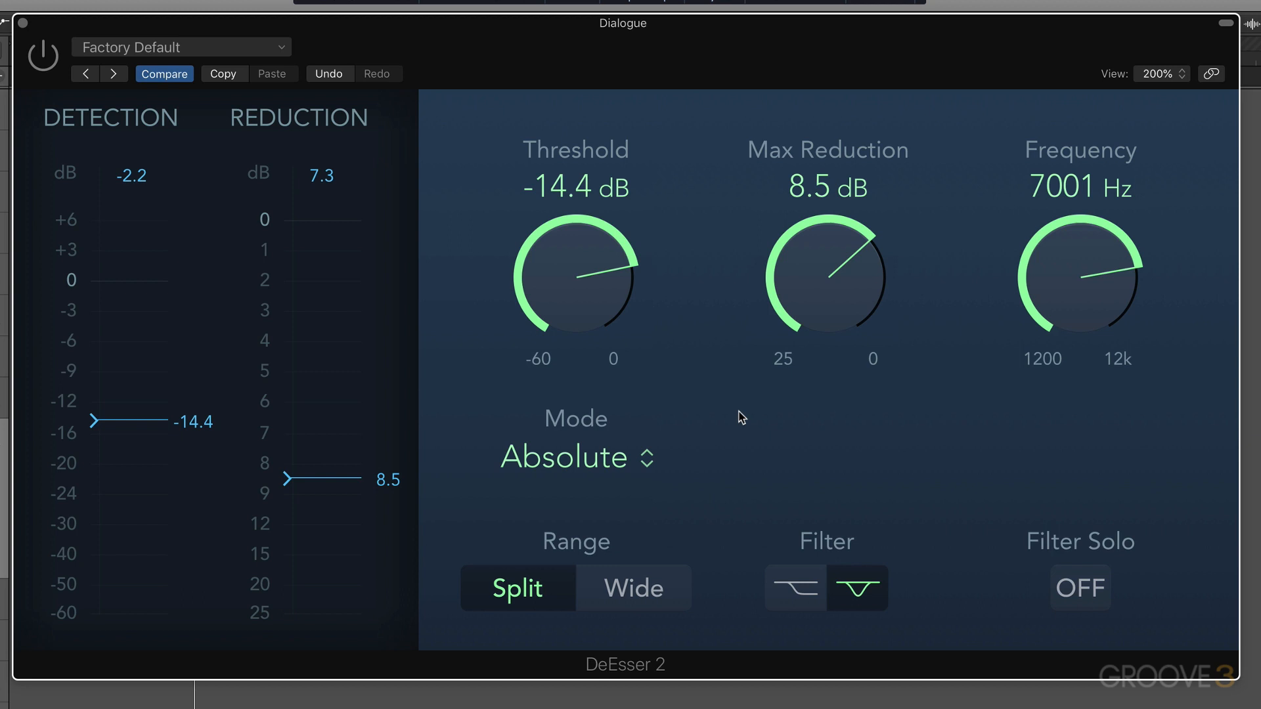
mouse_move(42, 72)
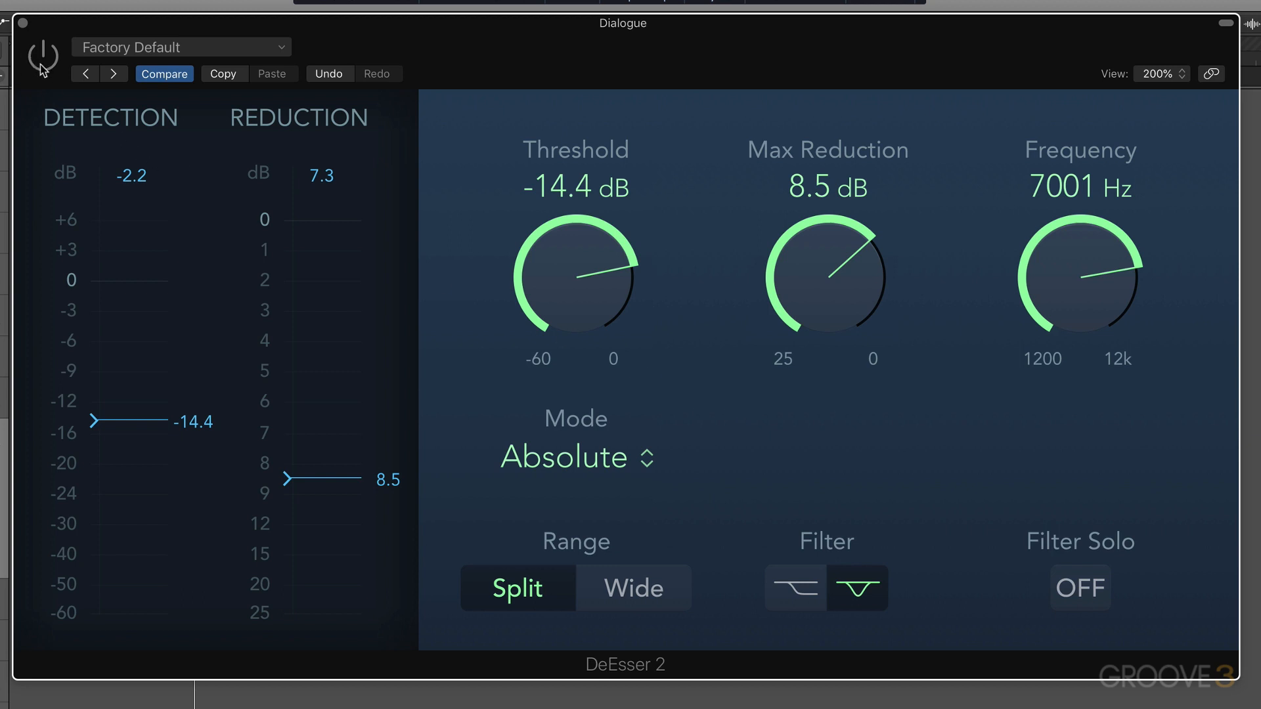
mouse_move(126, 93)
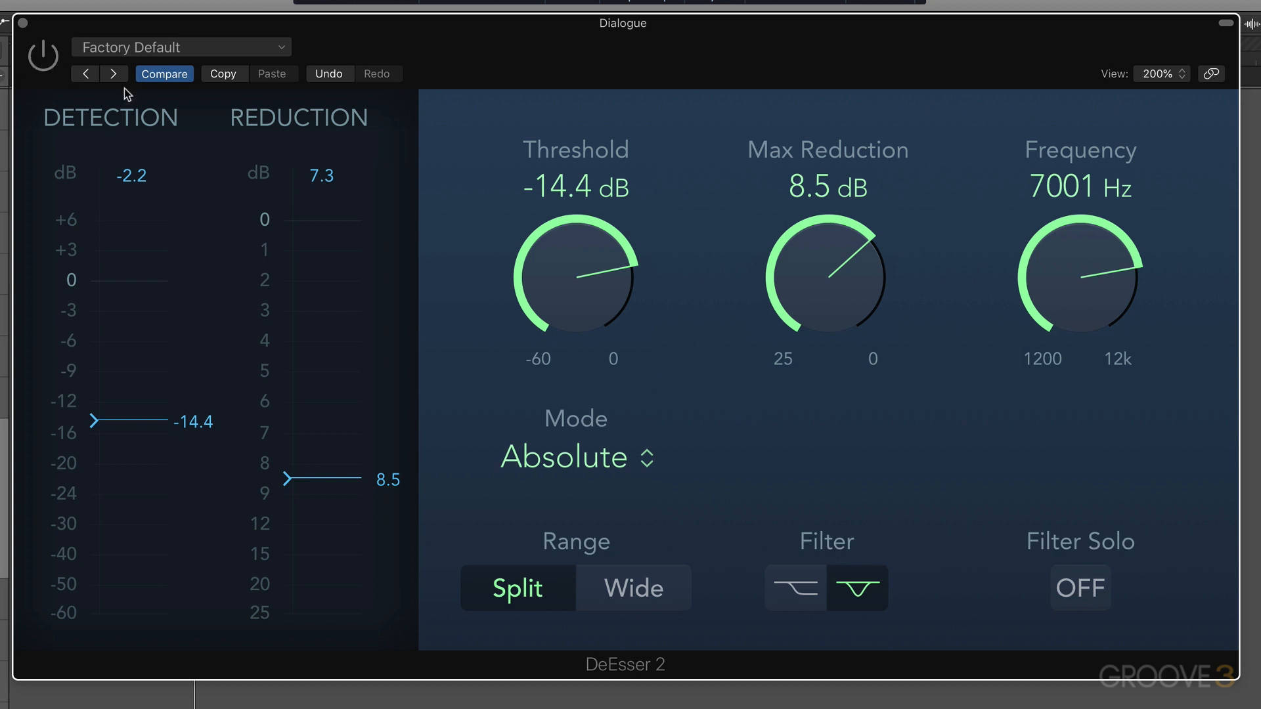
mouse_move(485, 365)
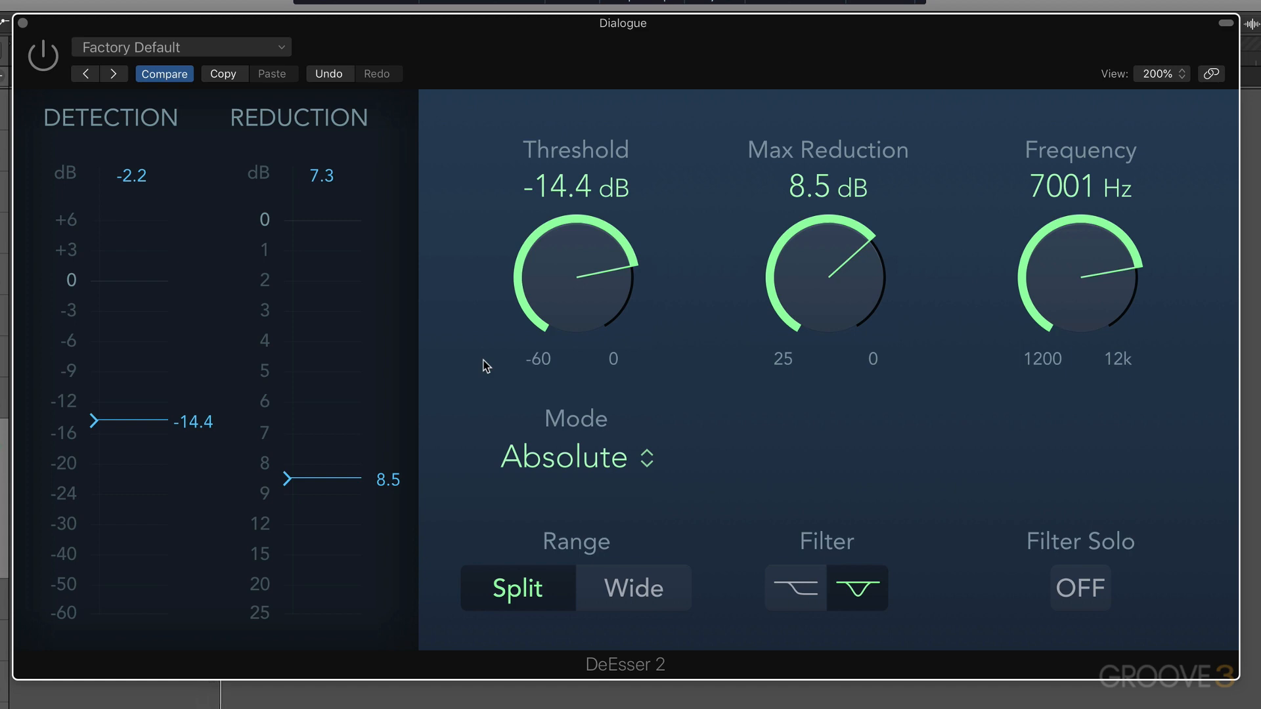
mouse_move(576, 286)
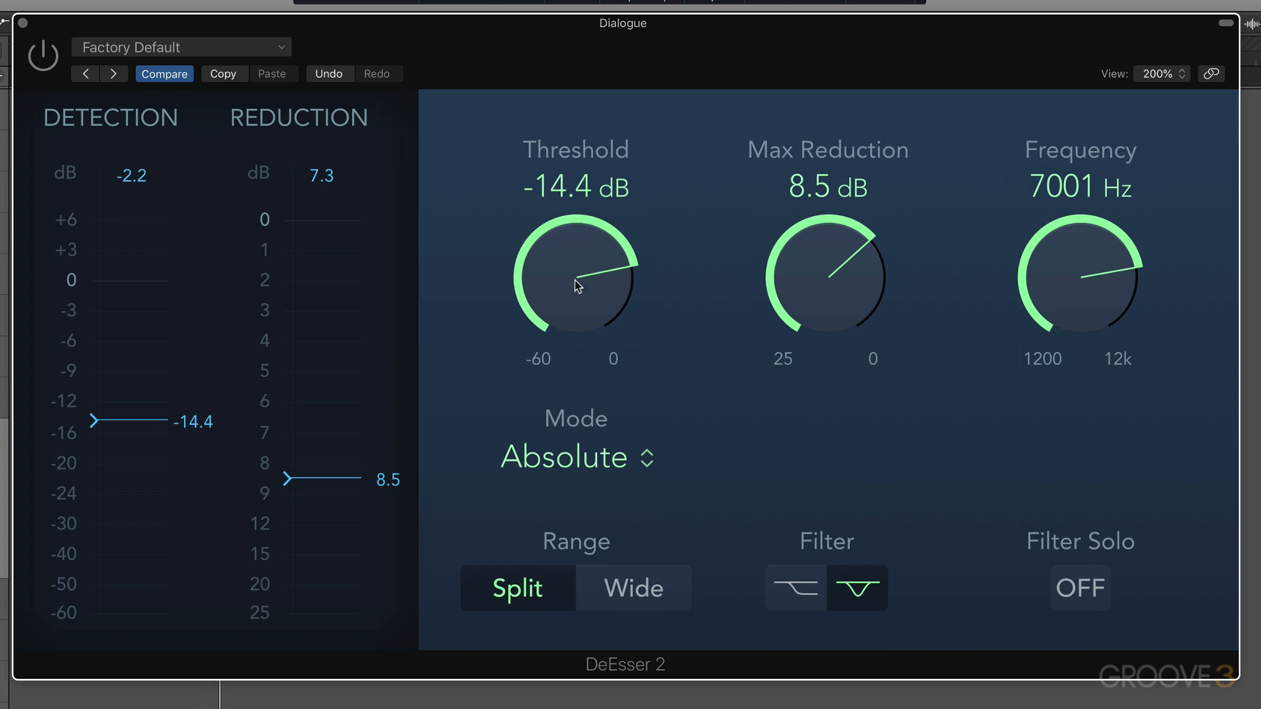
mouse_move(581, 286)
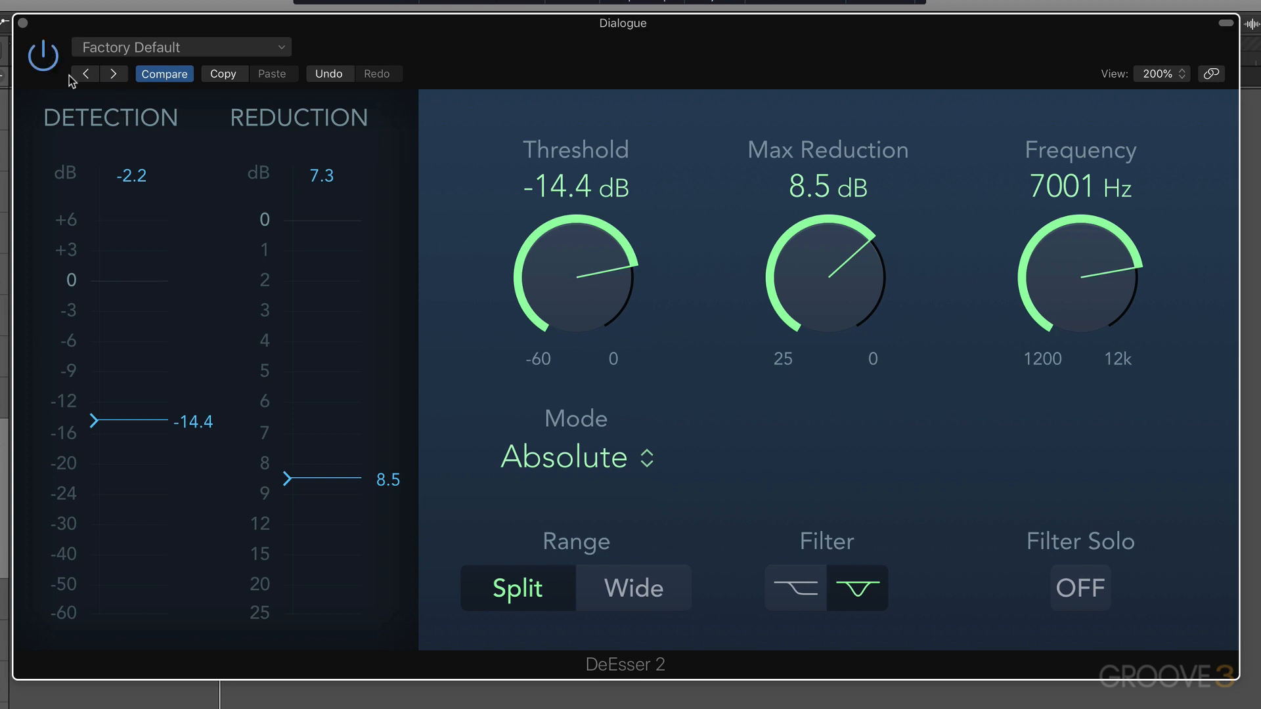
mouse_move(592, 274)
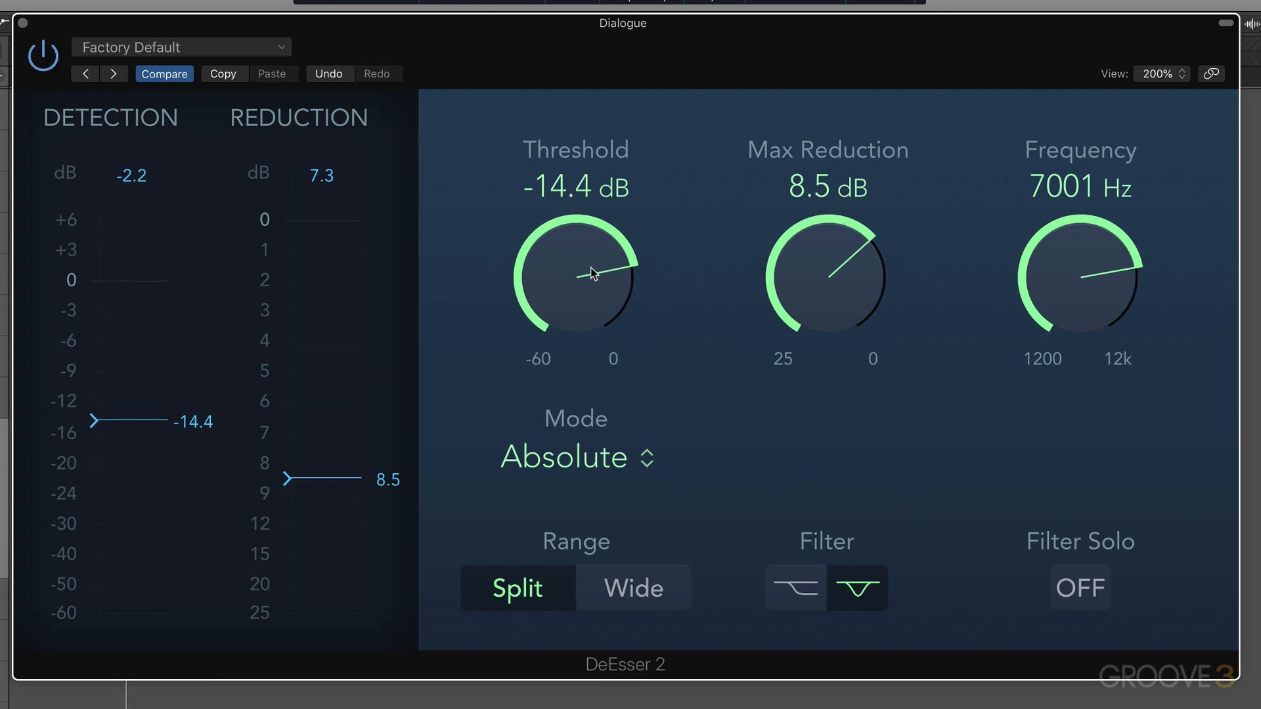
Use a 7425 Hz shelving filter and lower the threshold to -34.9 dB.
left_click(1079, 588)
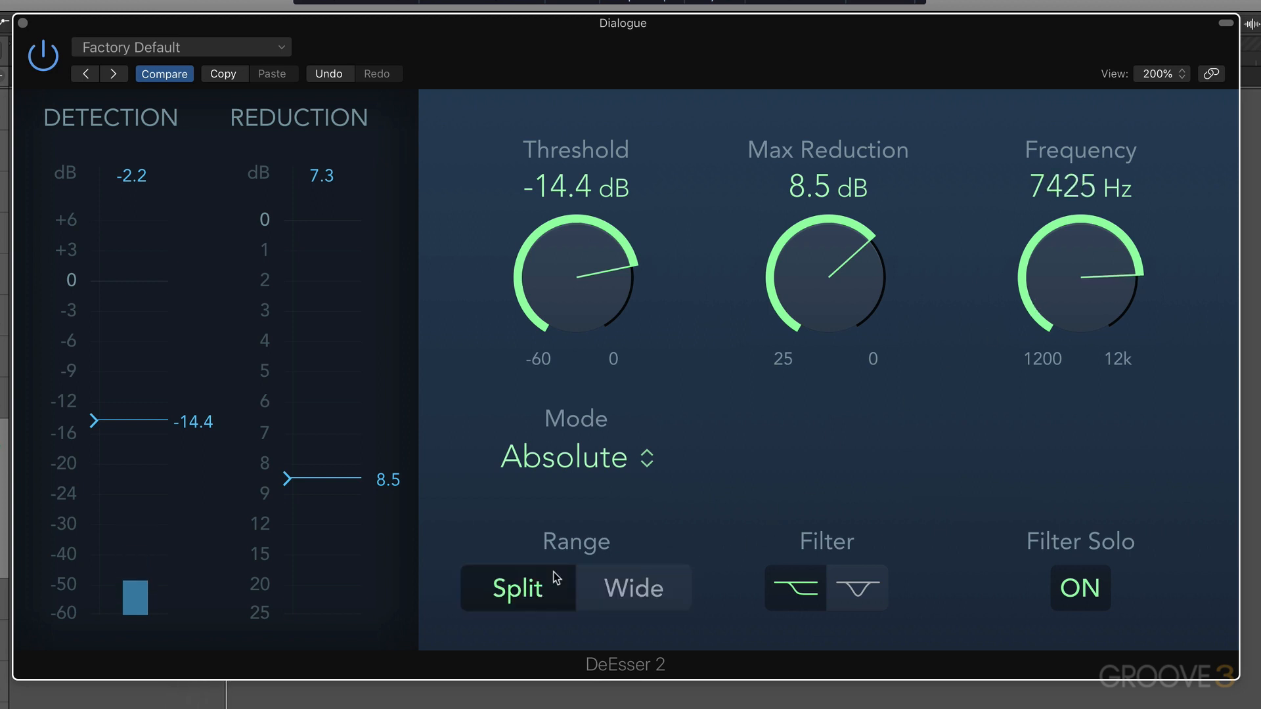
left_click(1079, 588)
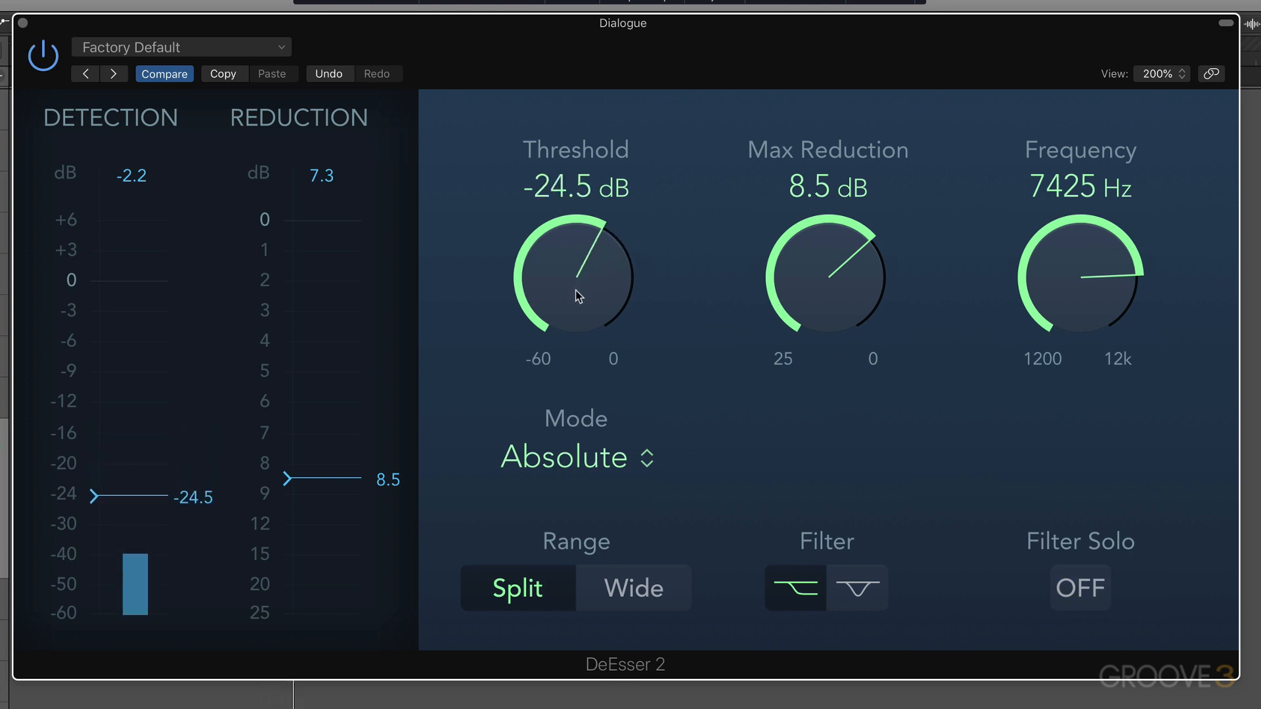
left_click_drag(573, 277, 569, 314)
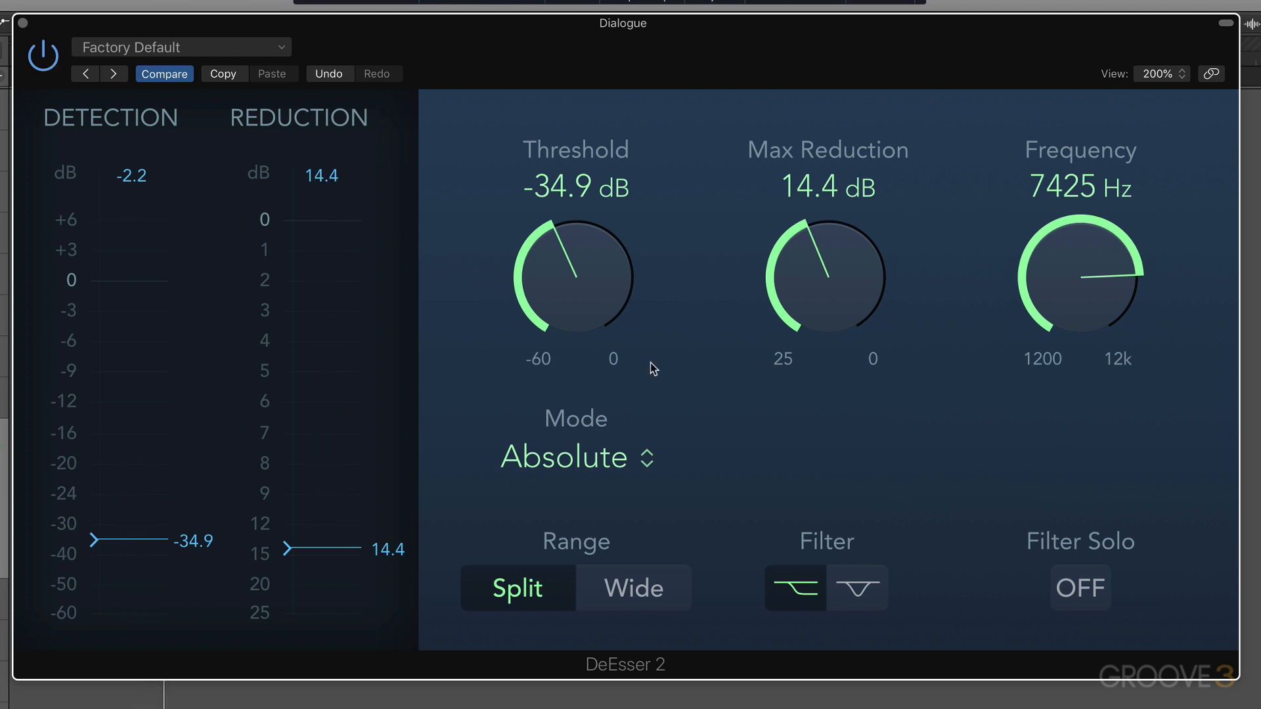
Switch DeEsser 2 detection to Relative mode and raise the threshold to -13.1 dB.
left_click(574, 457)
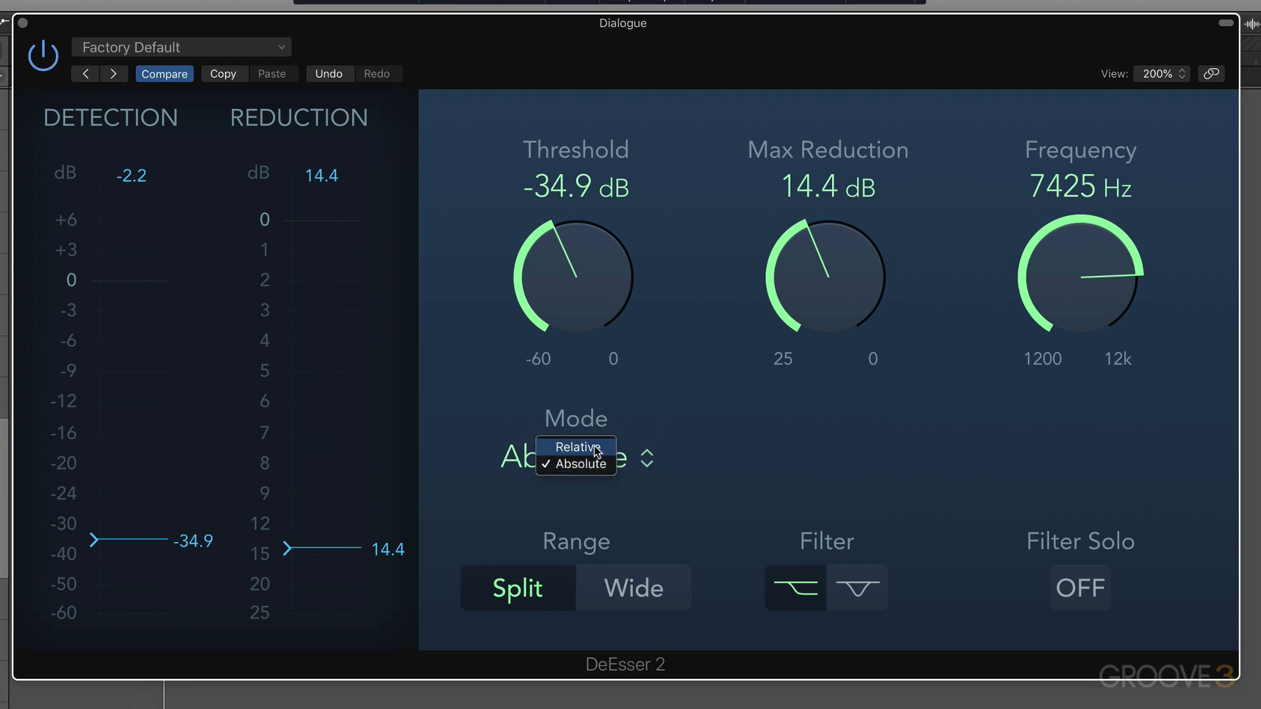
left_click(576, 447)
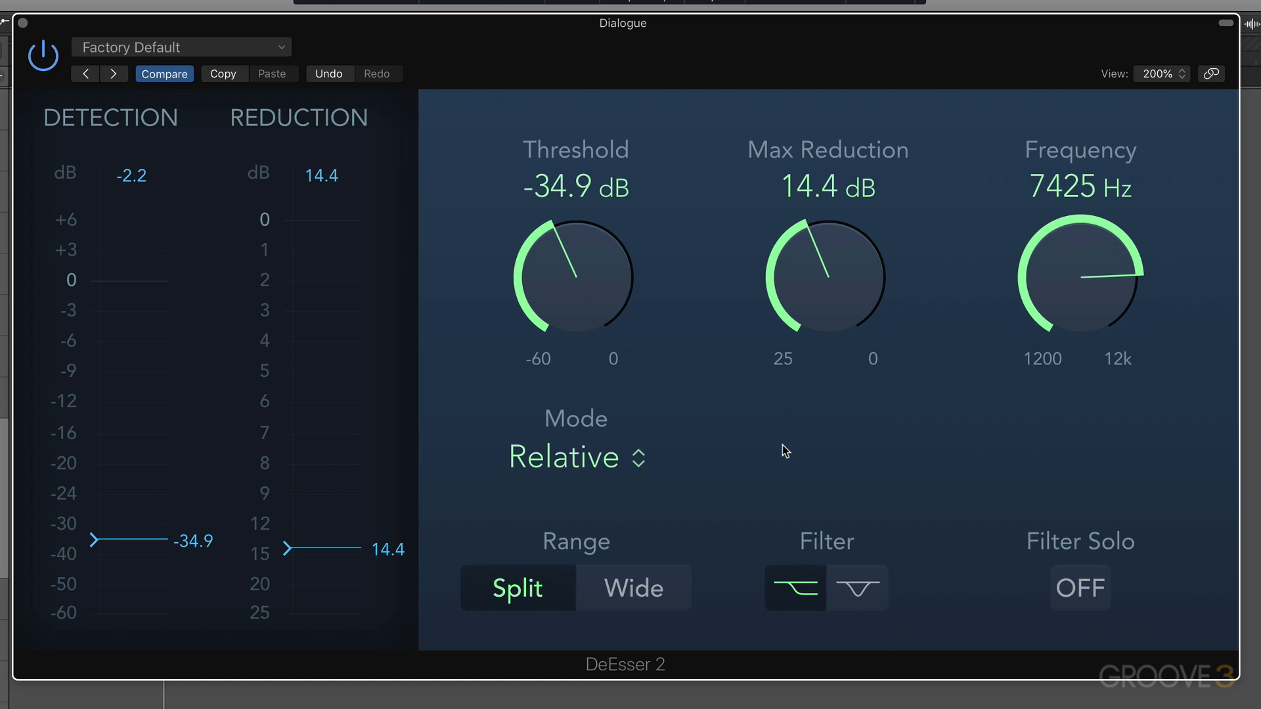
mouse_move(583, 289)
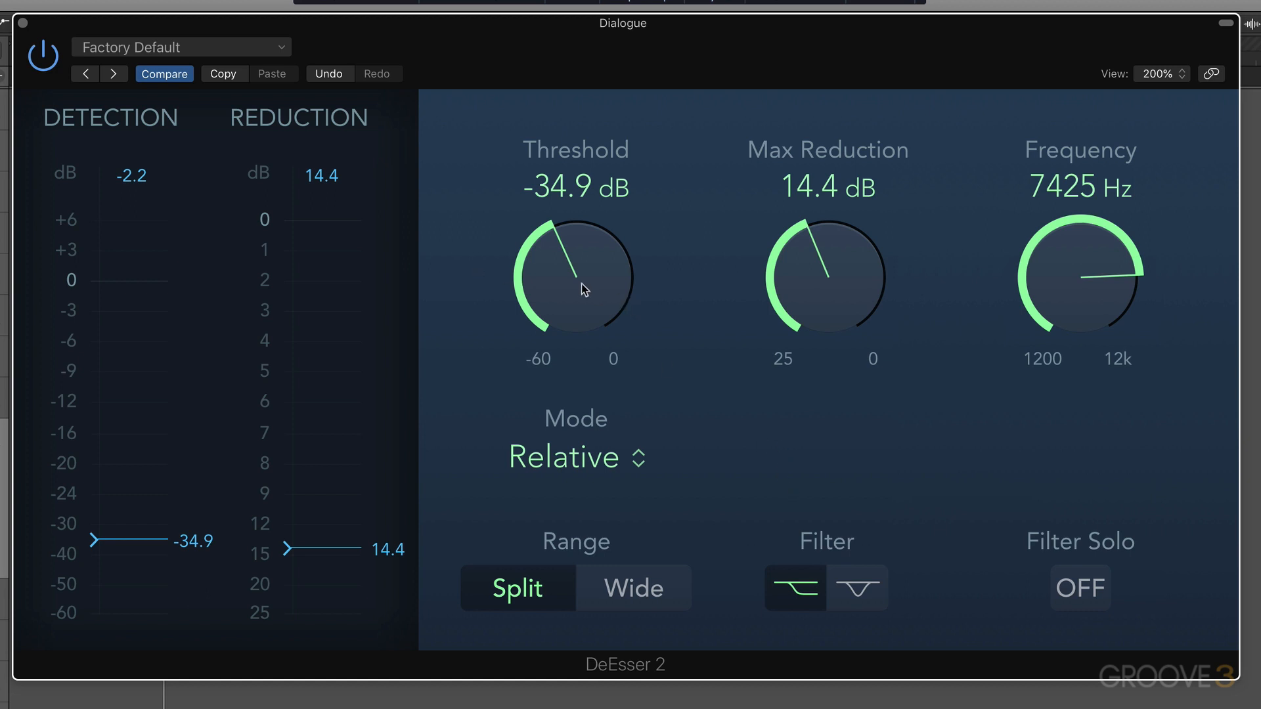
left_click_drag(583, 290, 576, 245)
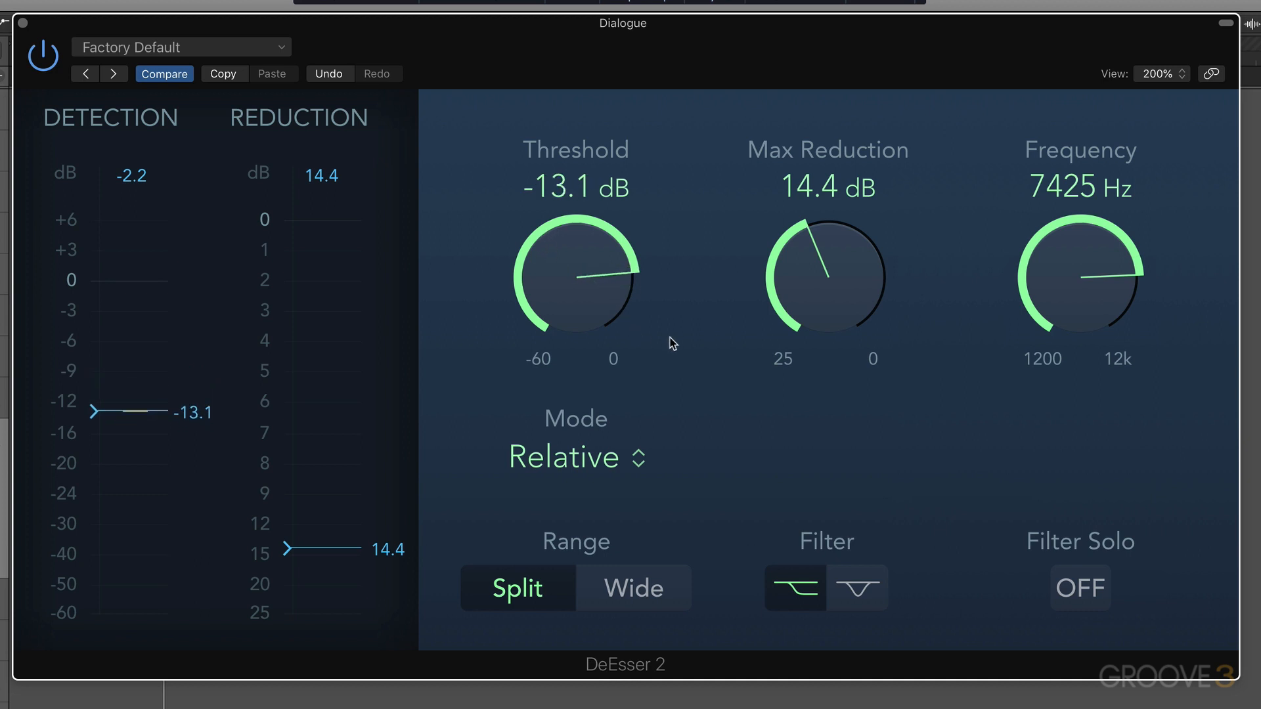
mouse_move(649, 352)
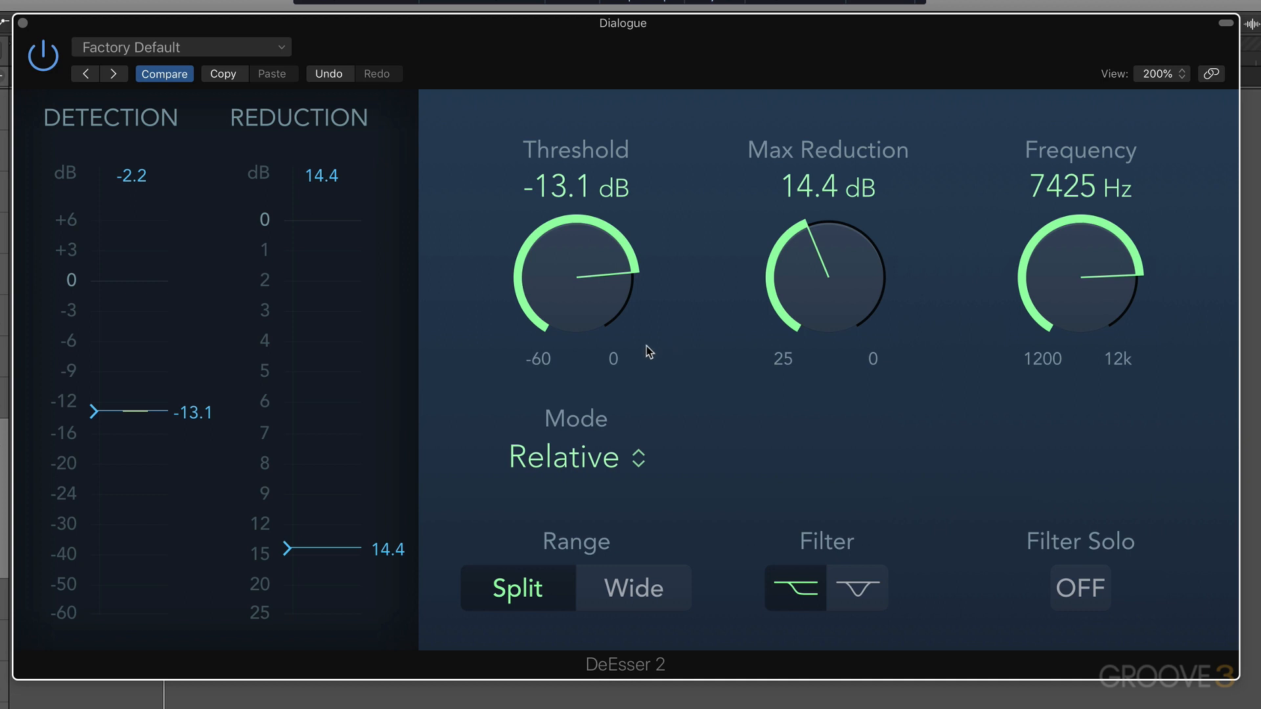
mouse_move(635, 359)
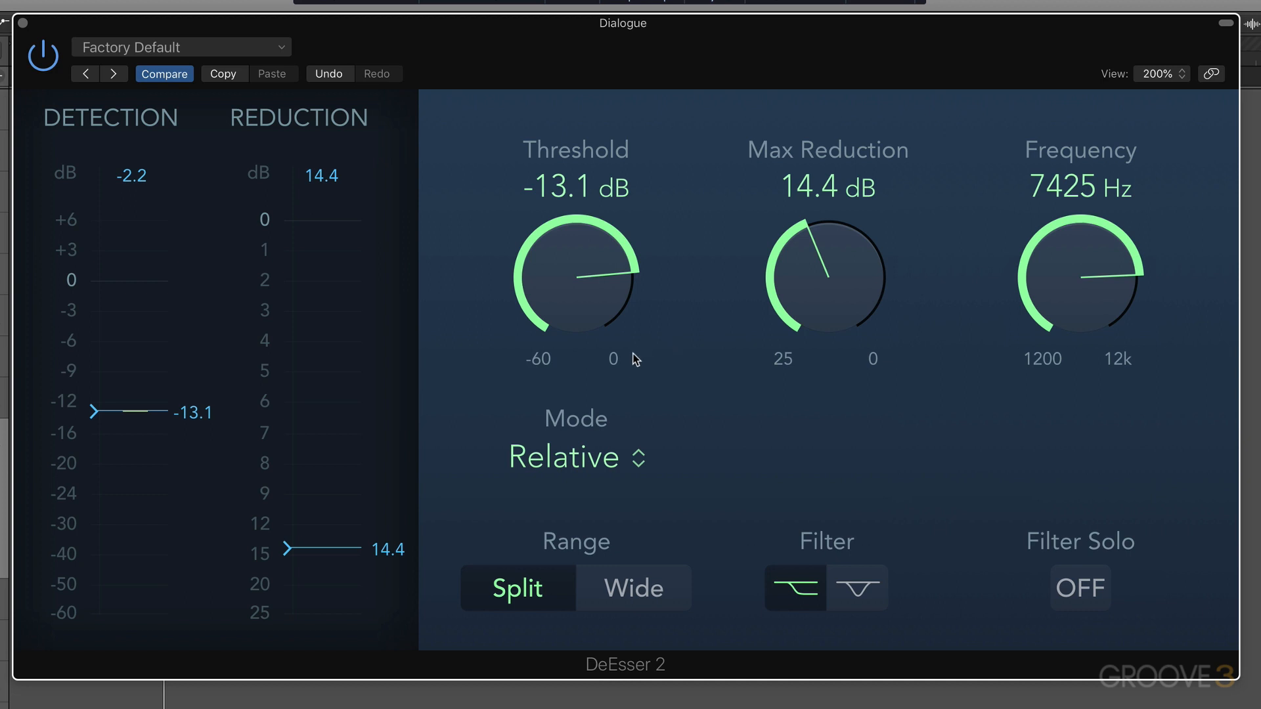
mouse_move(624, 369)
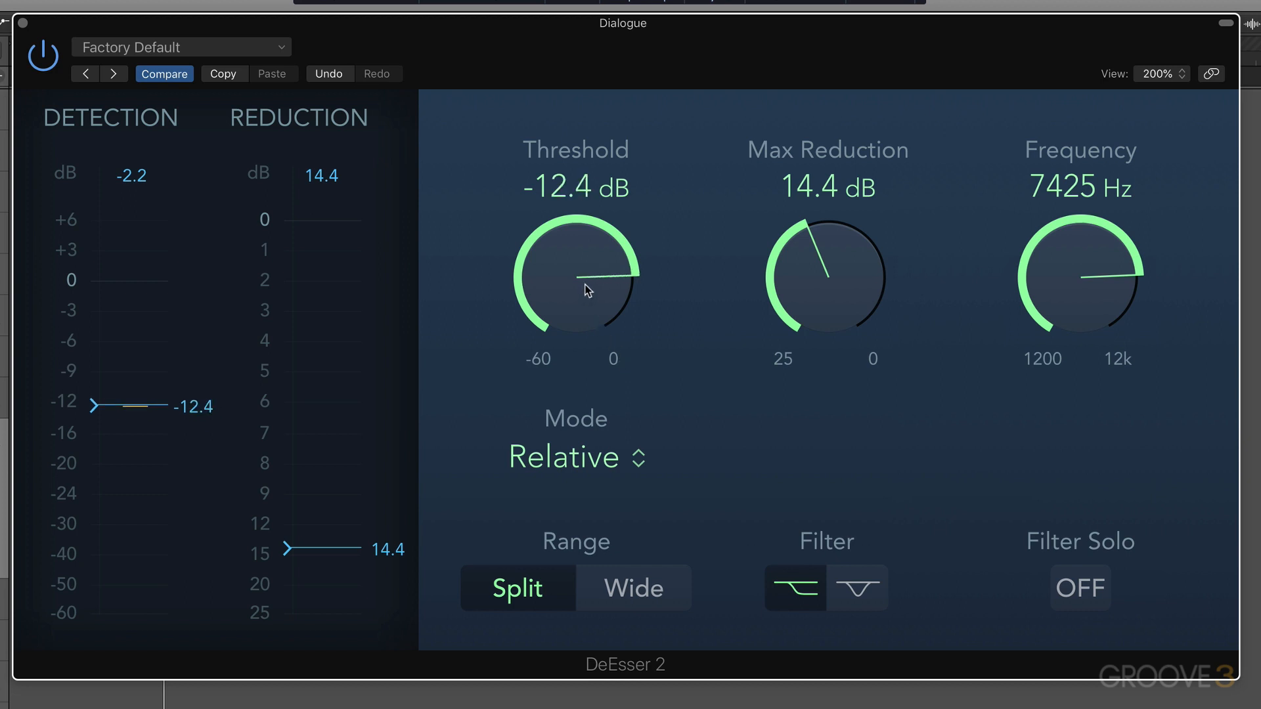
mouse_move(590, 294)
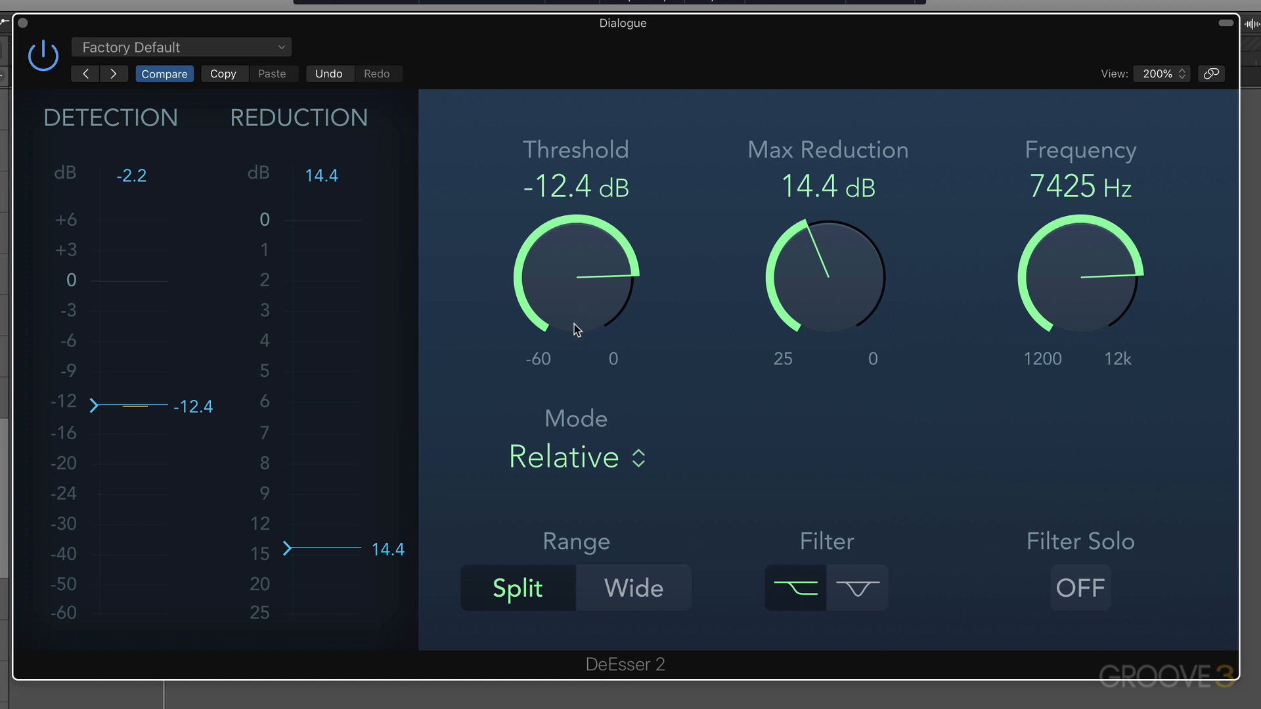
mouse_move(574, 287)
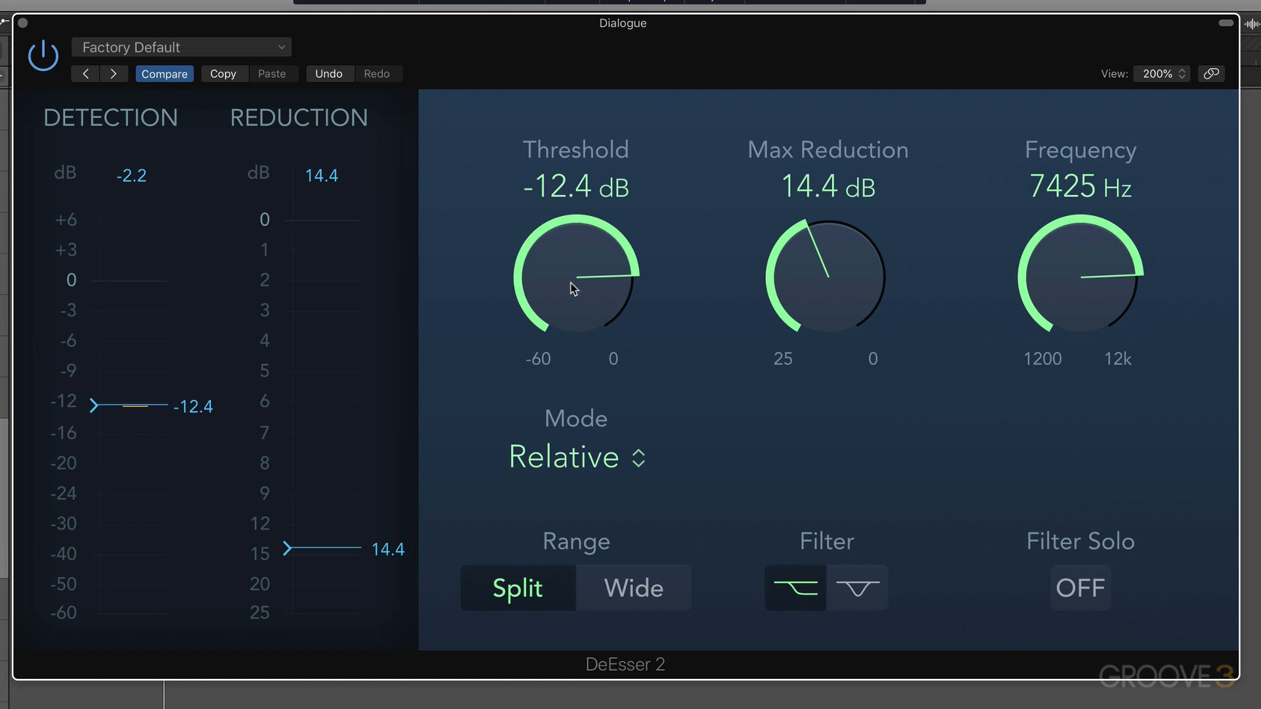
Fine-tune the threshold through -7.3 and -7.9 to -6.6 dB, with 9.2 dB max reduction.
left_click_drag(570, 290, 571, 265)
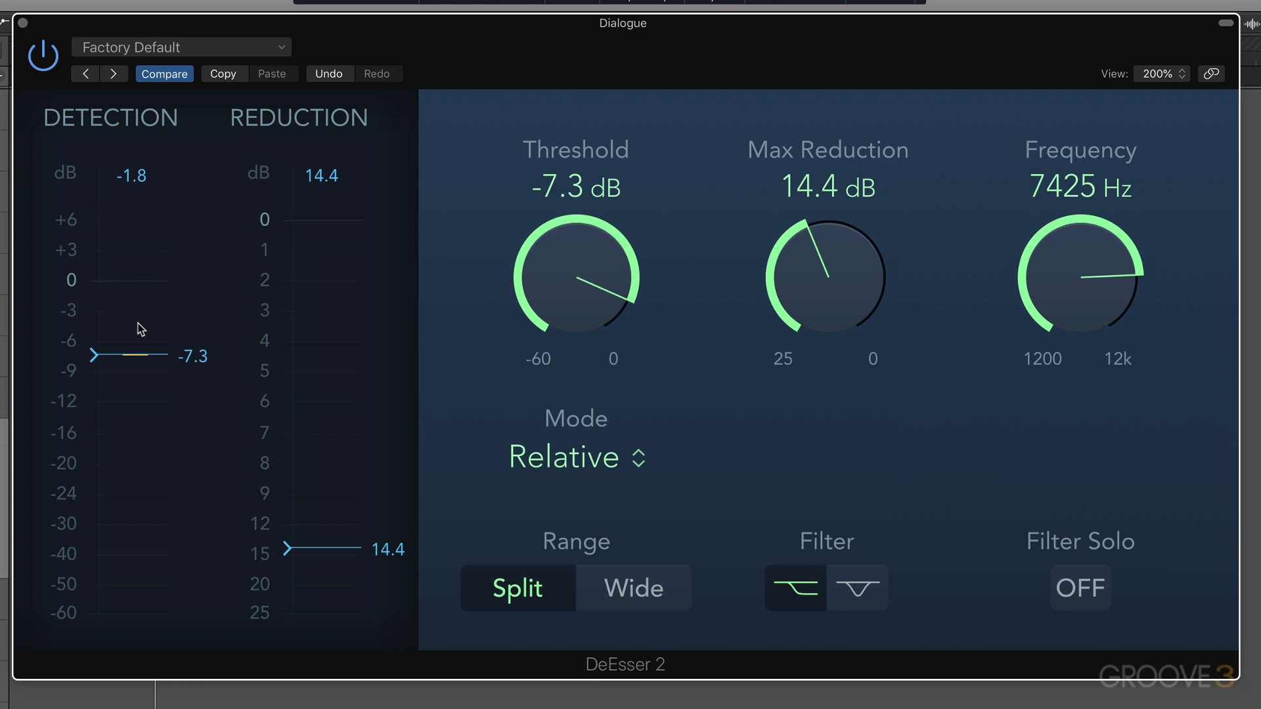
mouse_move(552, 274)
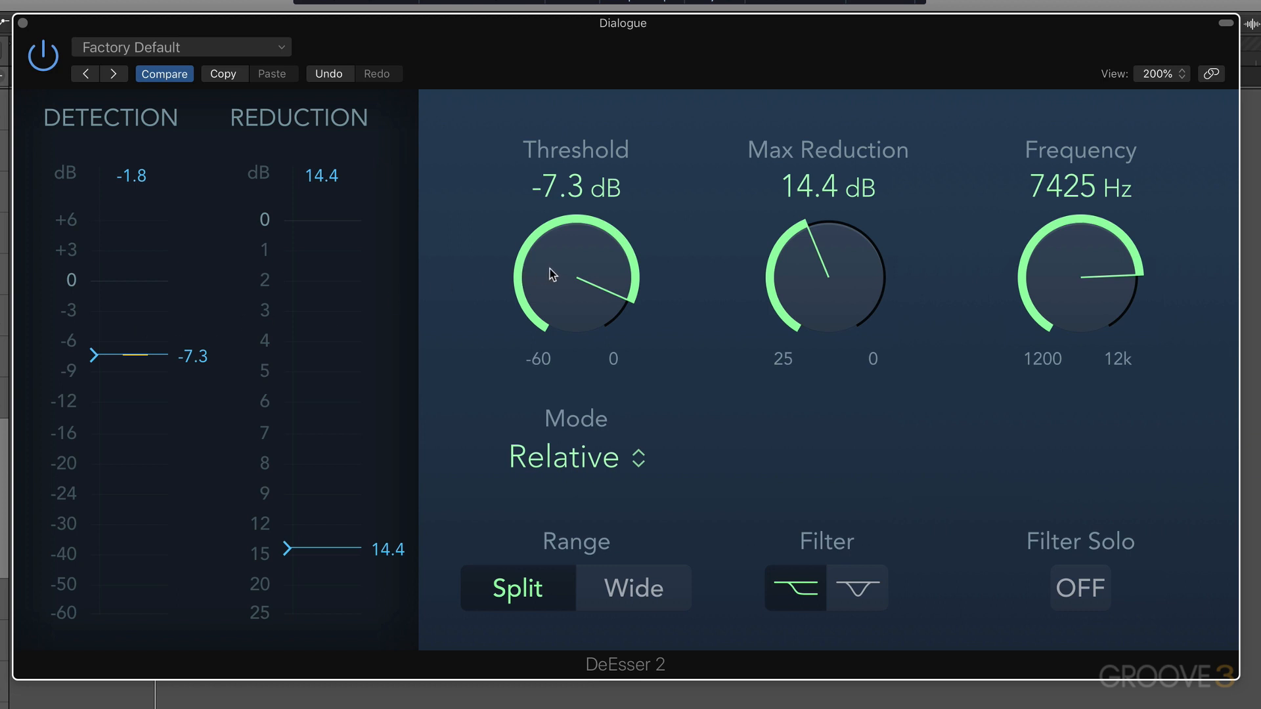
mouse_move(566, 269)
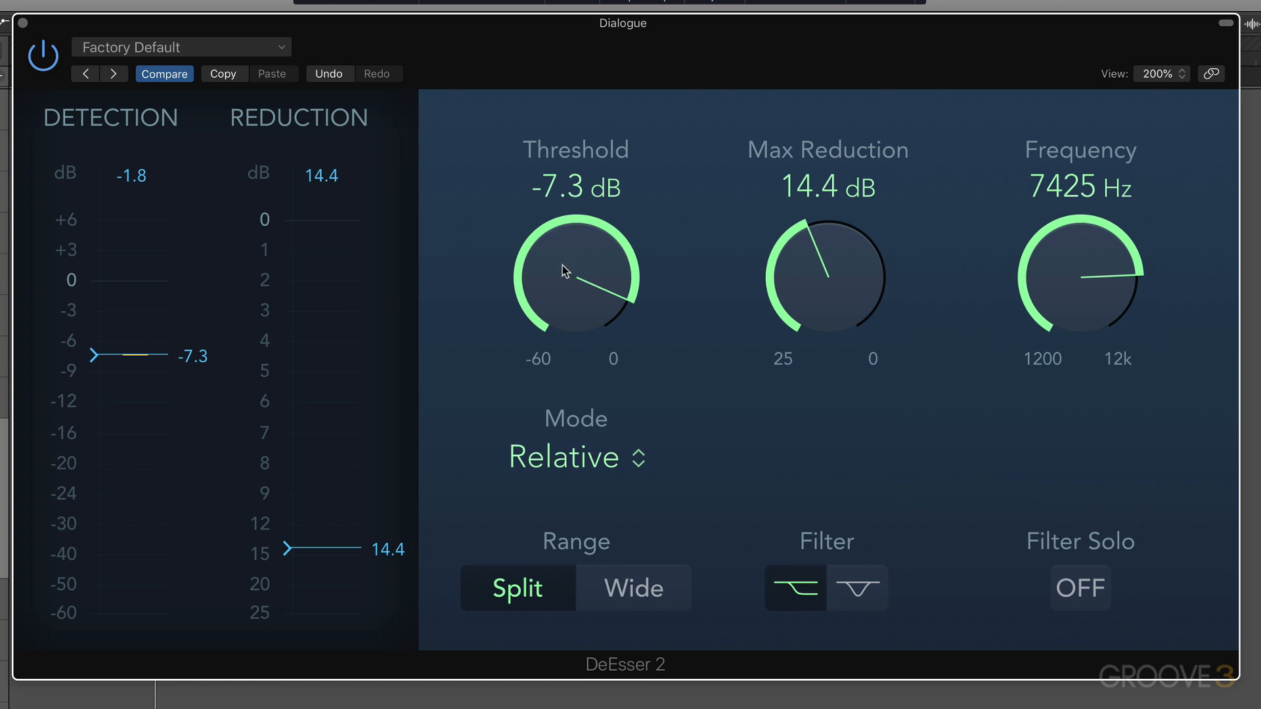
left_click_drag(575, 277, 567, 286)
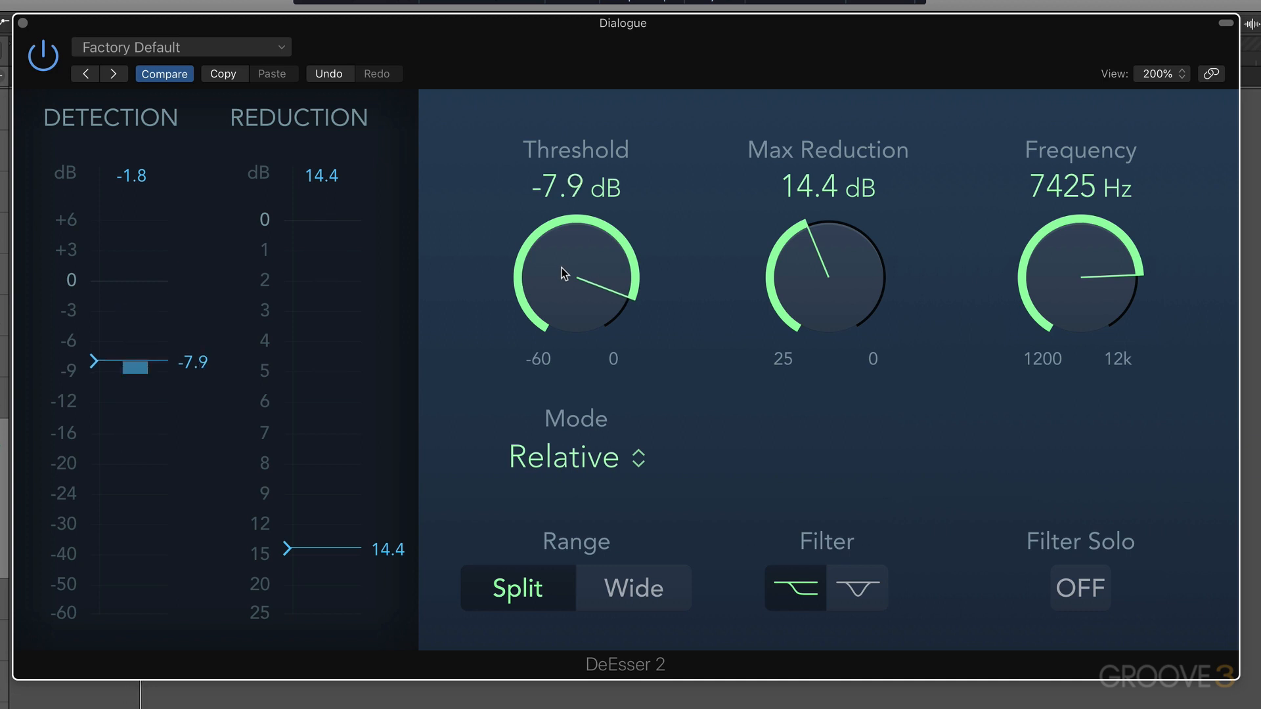
left_click_drag(575, 277, 579, 257)
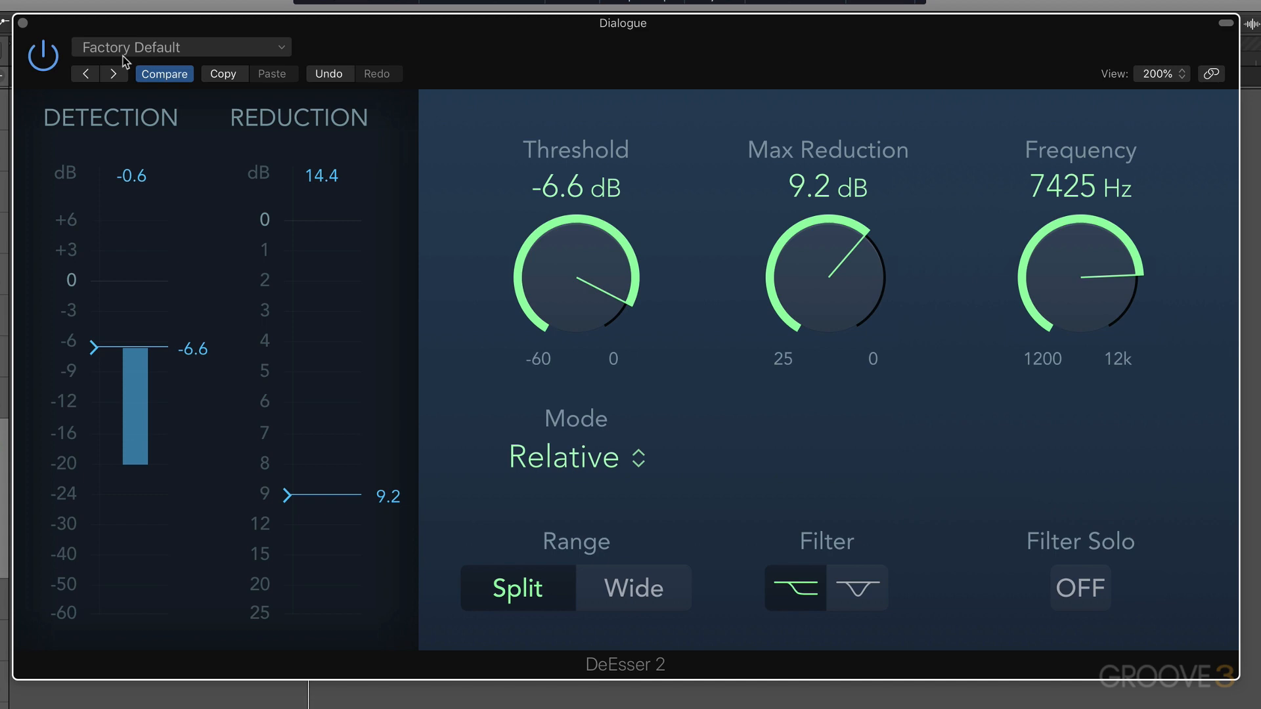
Try the EK VO Relative Mode 02 preset, then load EK VO Absolute Mode.
left_click(181, 46)
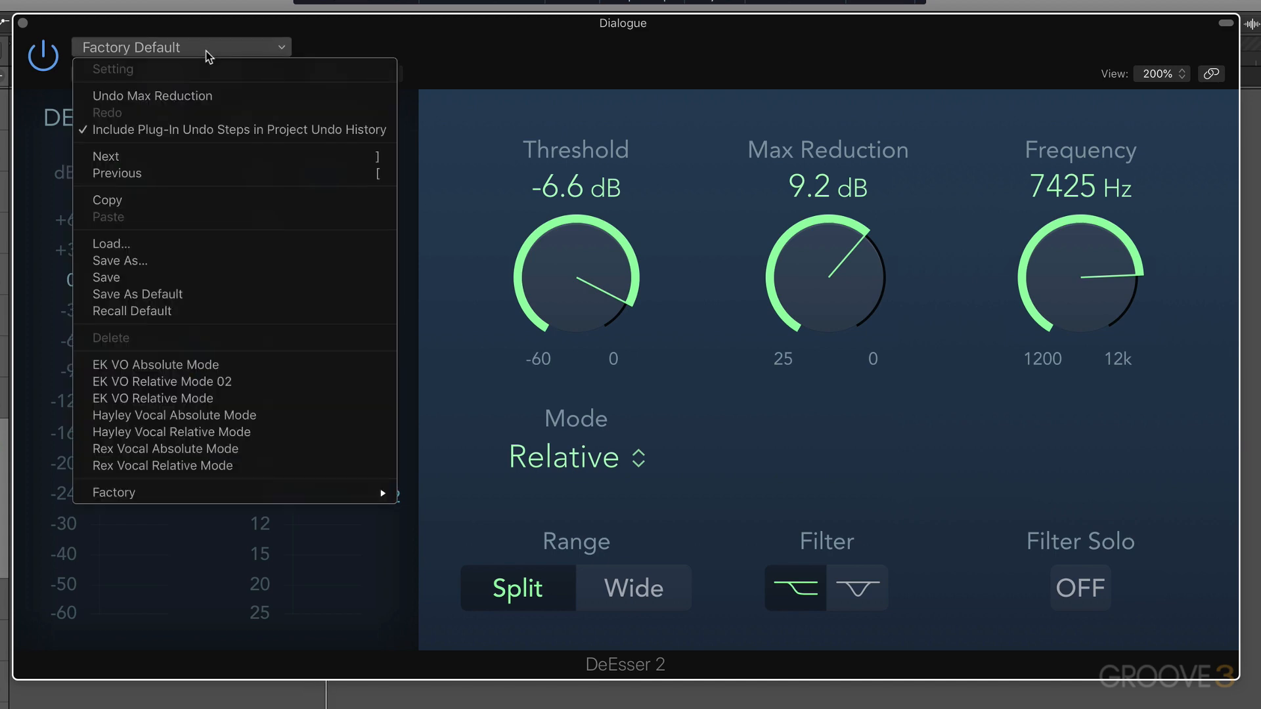
mouse_move(223, 361)
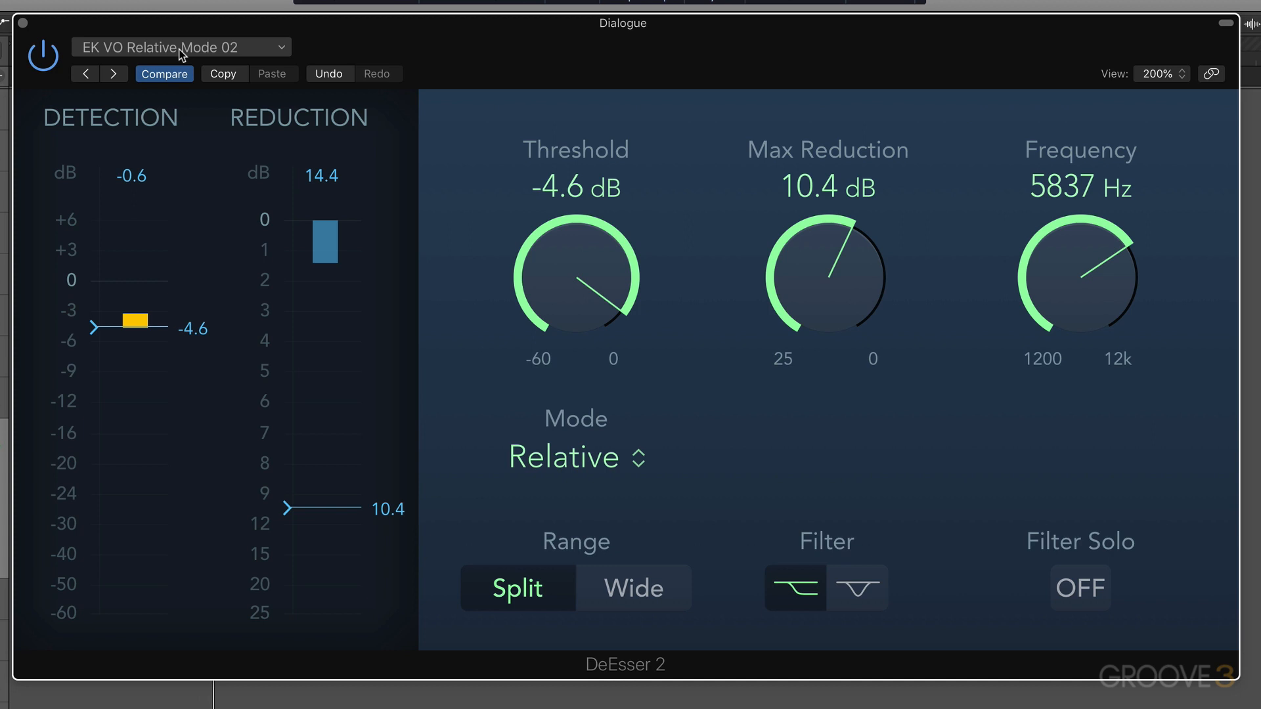
left_click(179, 47)
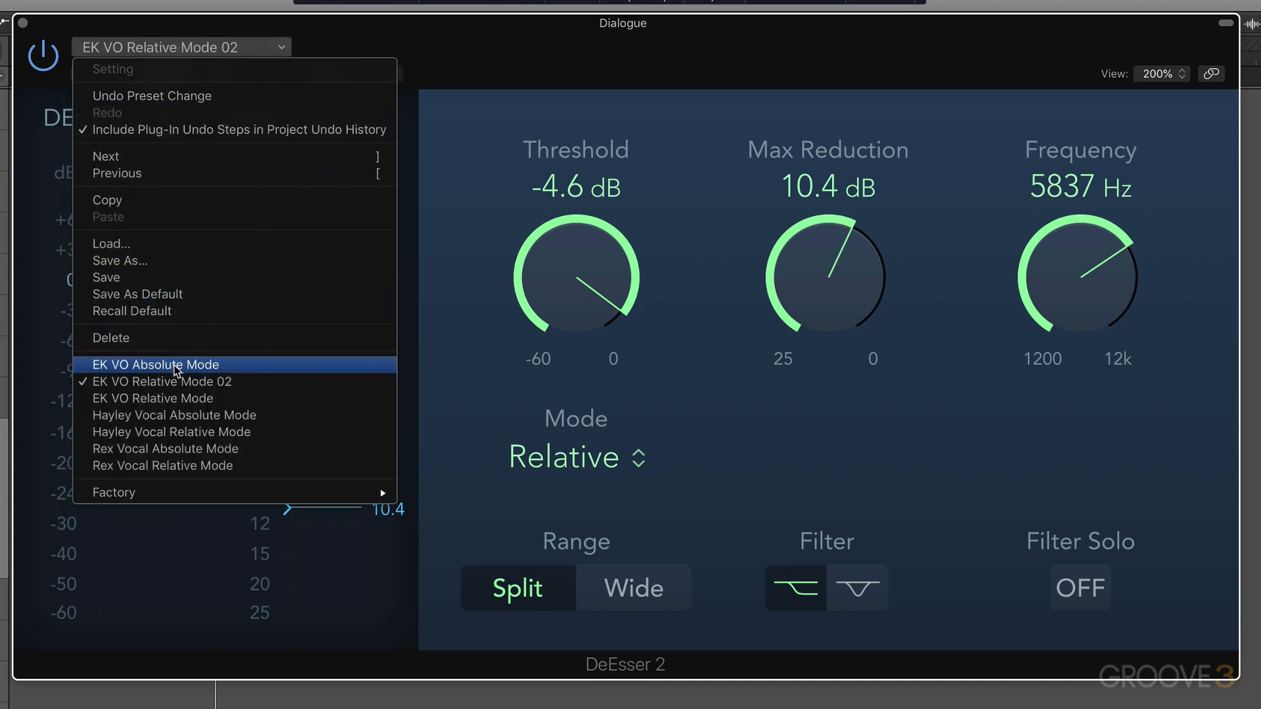
left_click(155, 365)
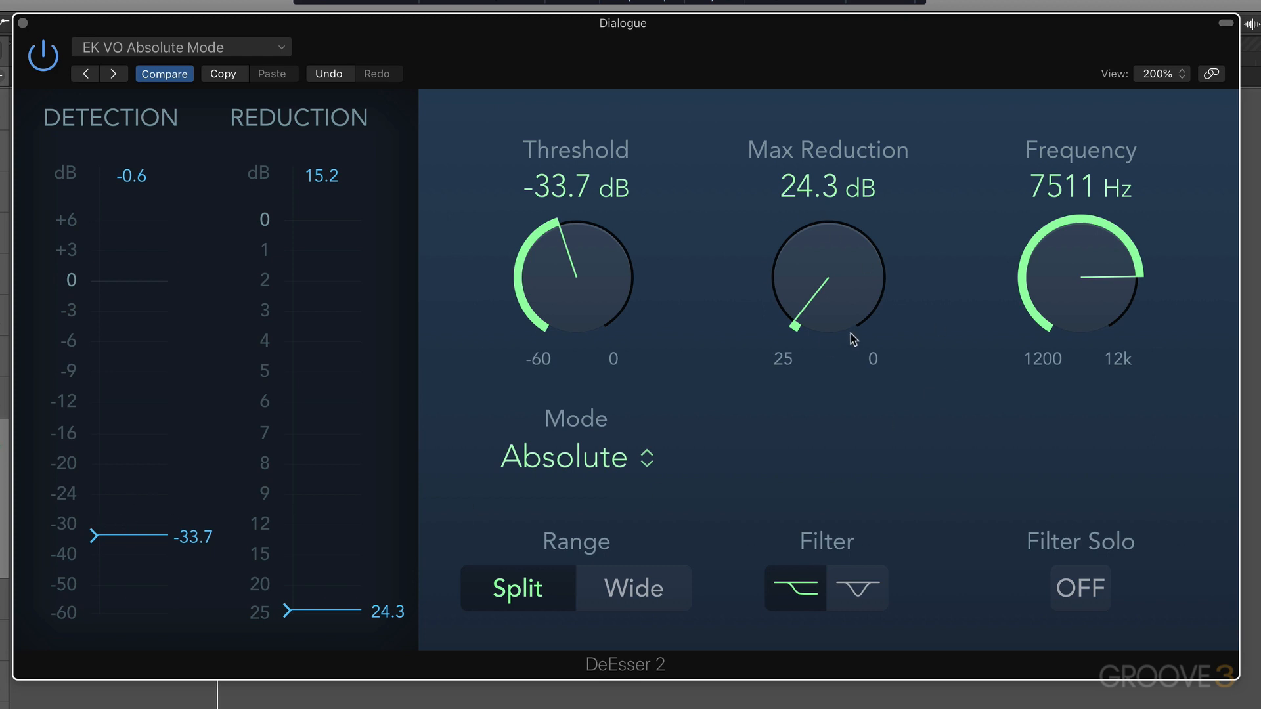
mouse_move(139, 545)
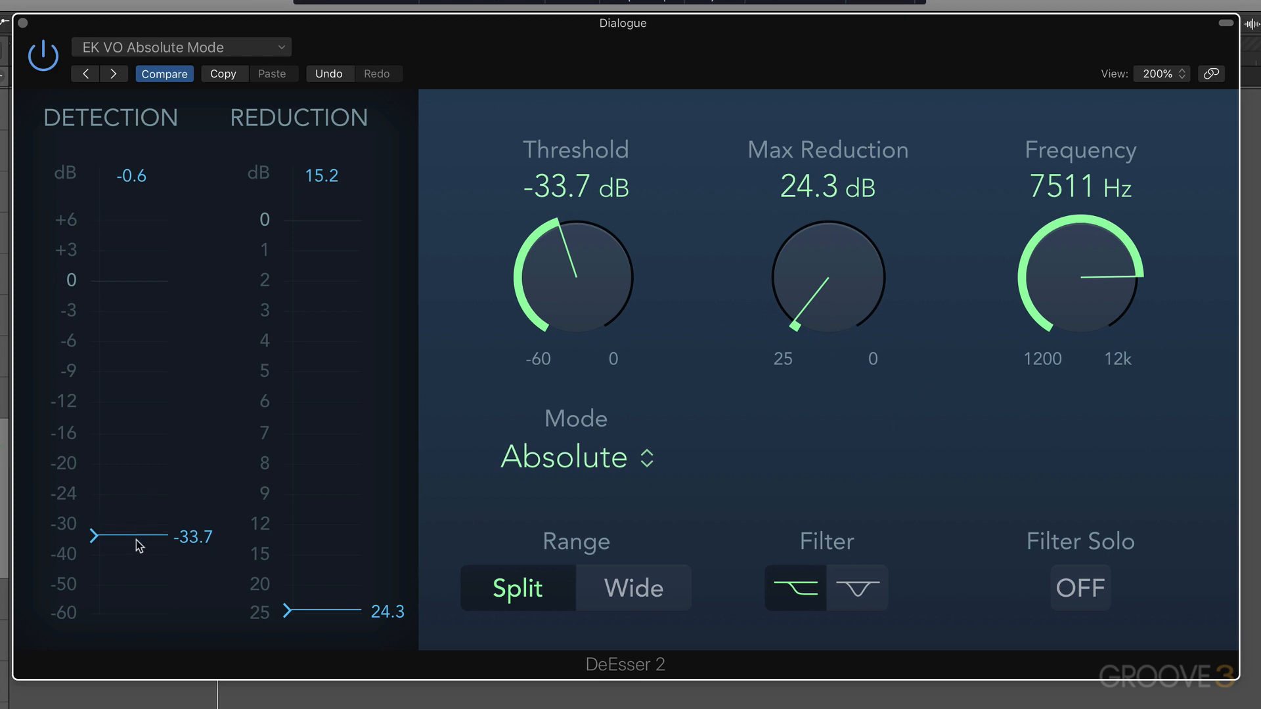
mouse_move(138, 494)
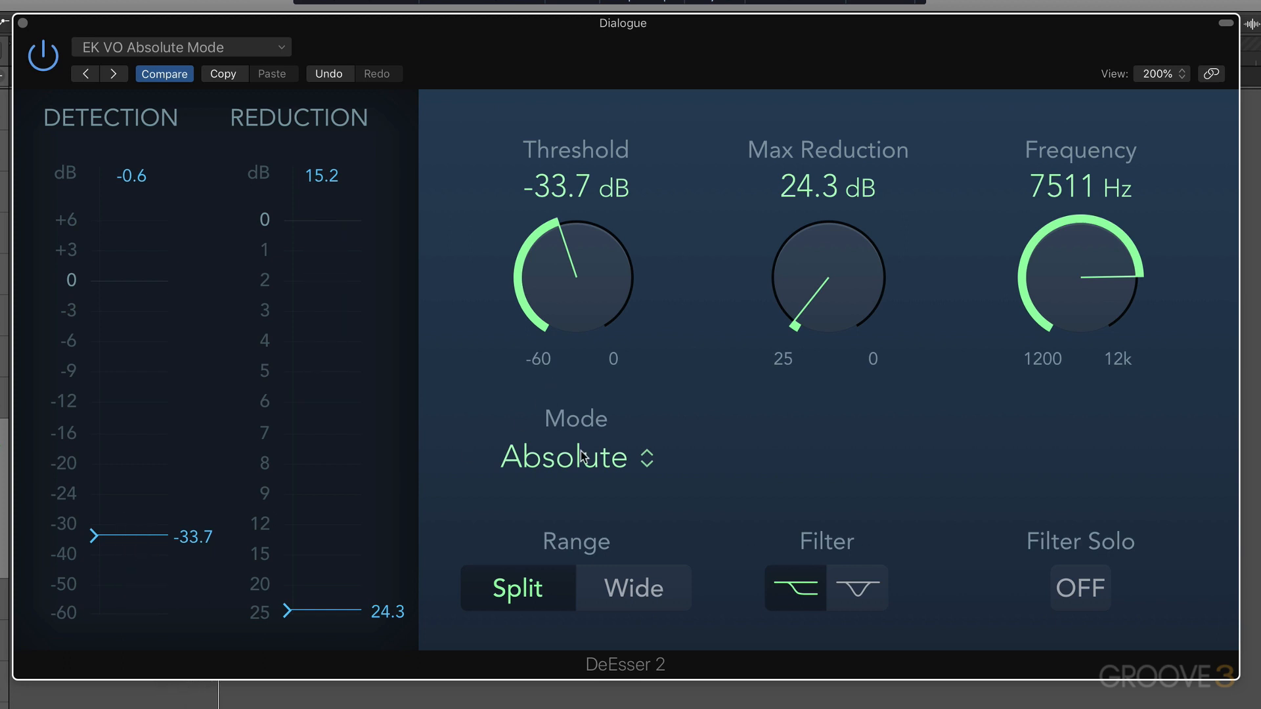
Set the Dialogue de-esser's detection mode to Relative.
left_click(576, 457)
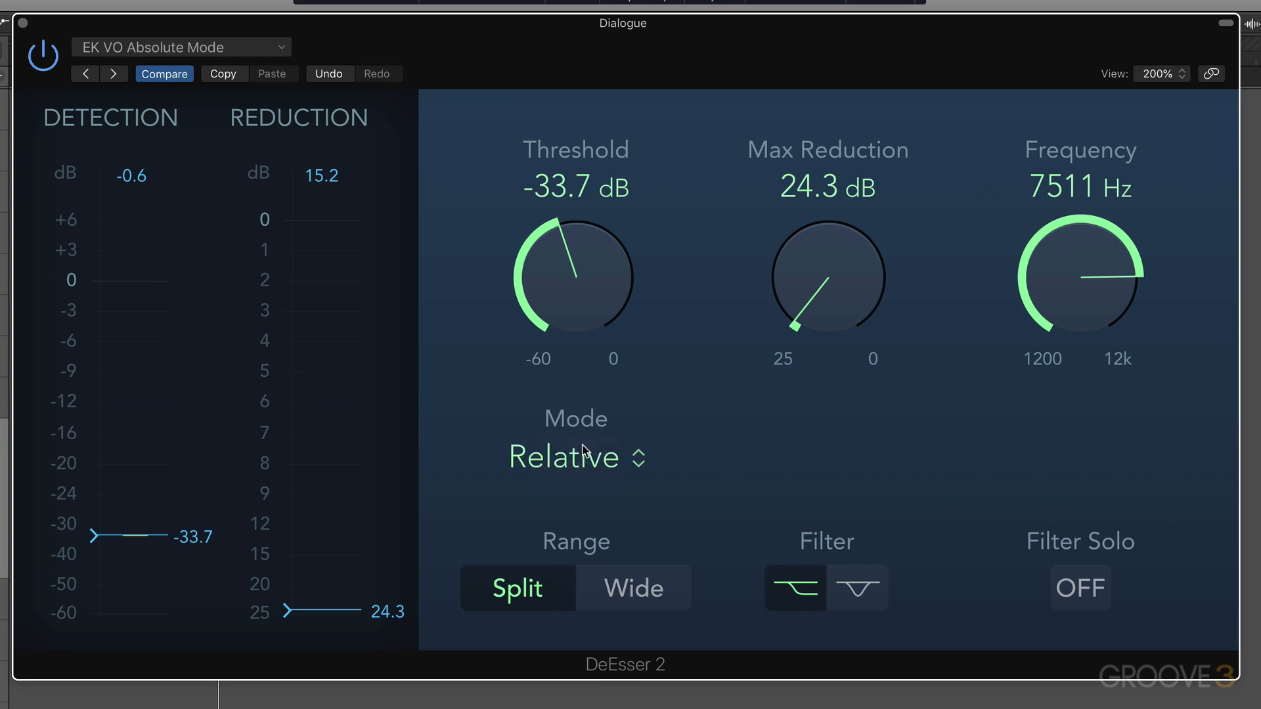
mouse_move(433, 203)
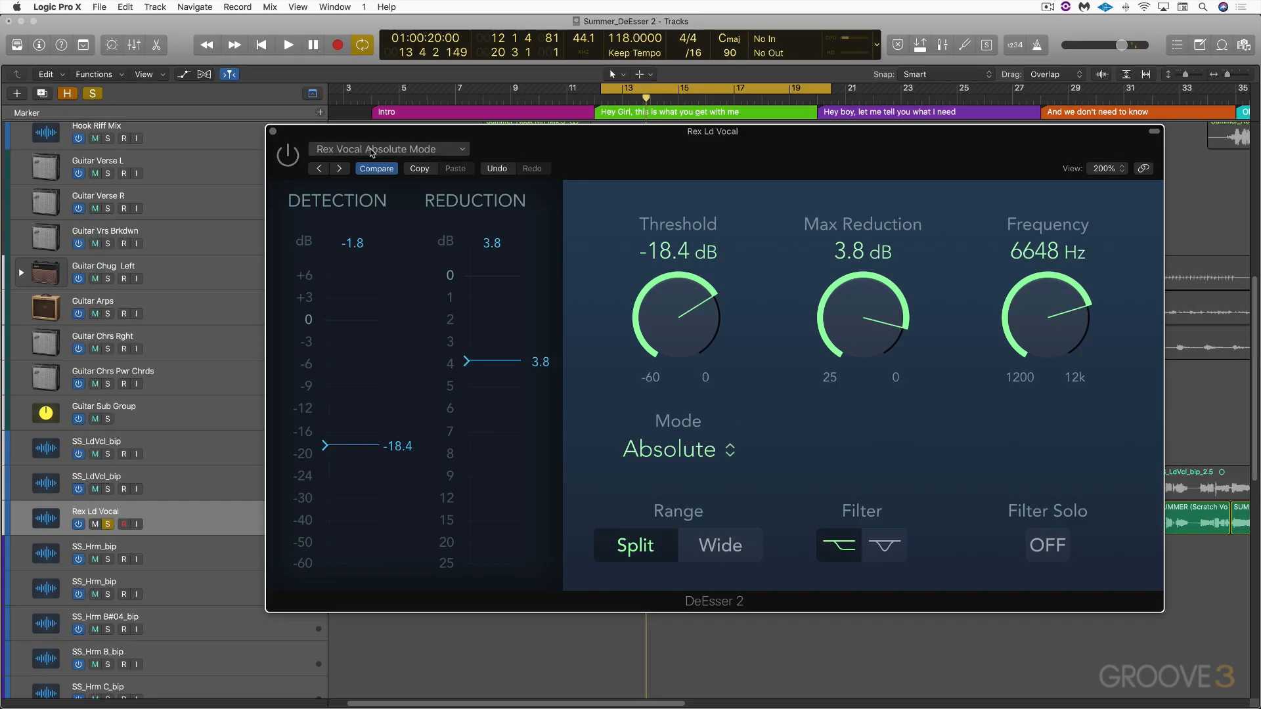
left_click(287, 44)
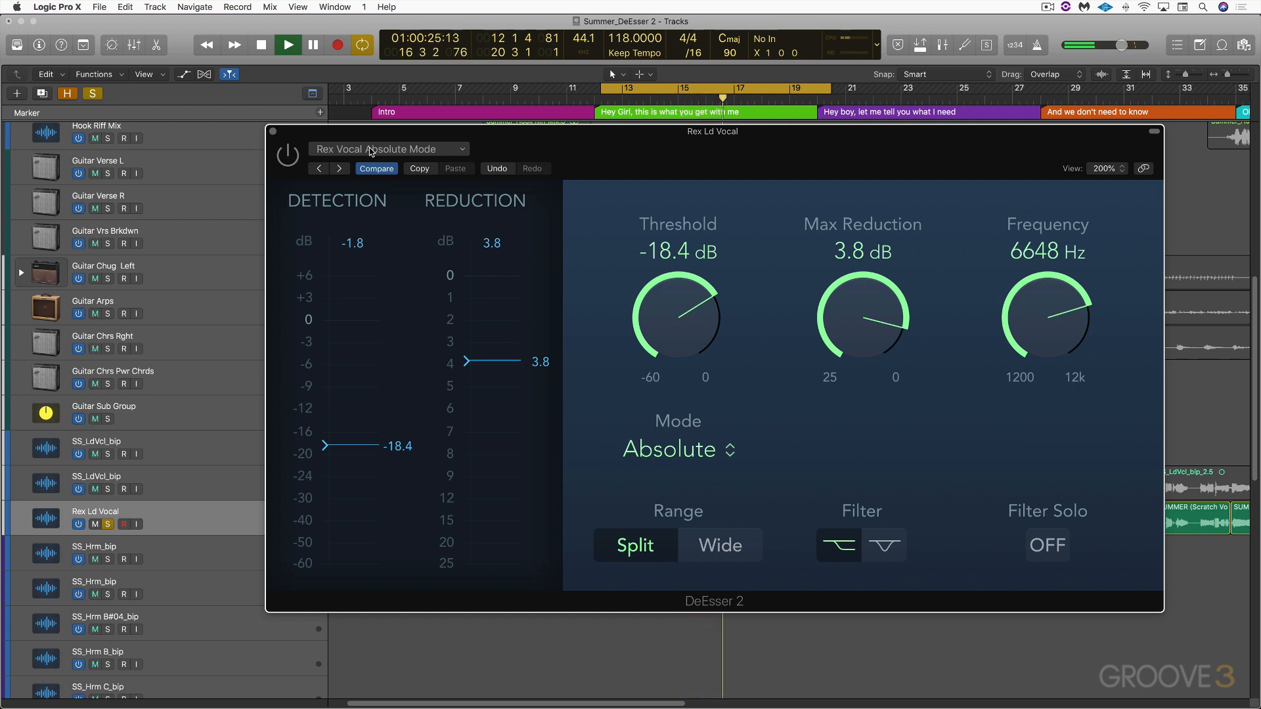
left_click(261, 44)
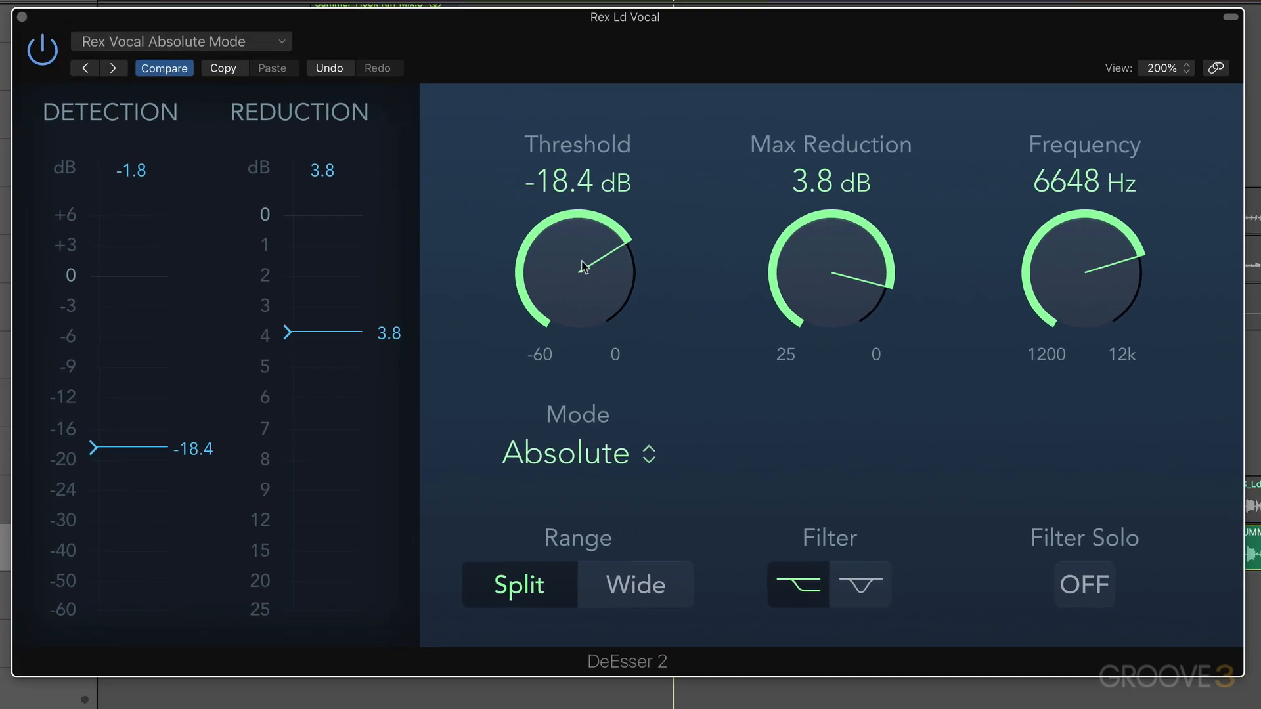
mouse_move(671, 385)
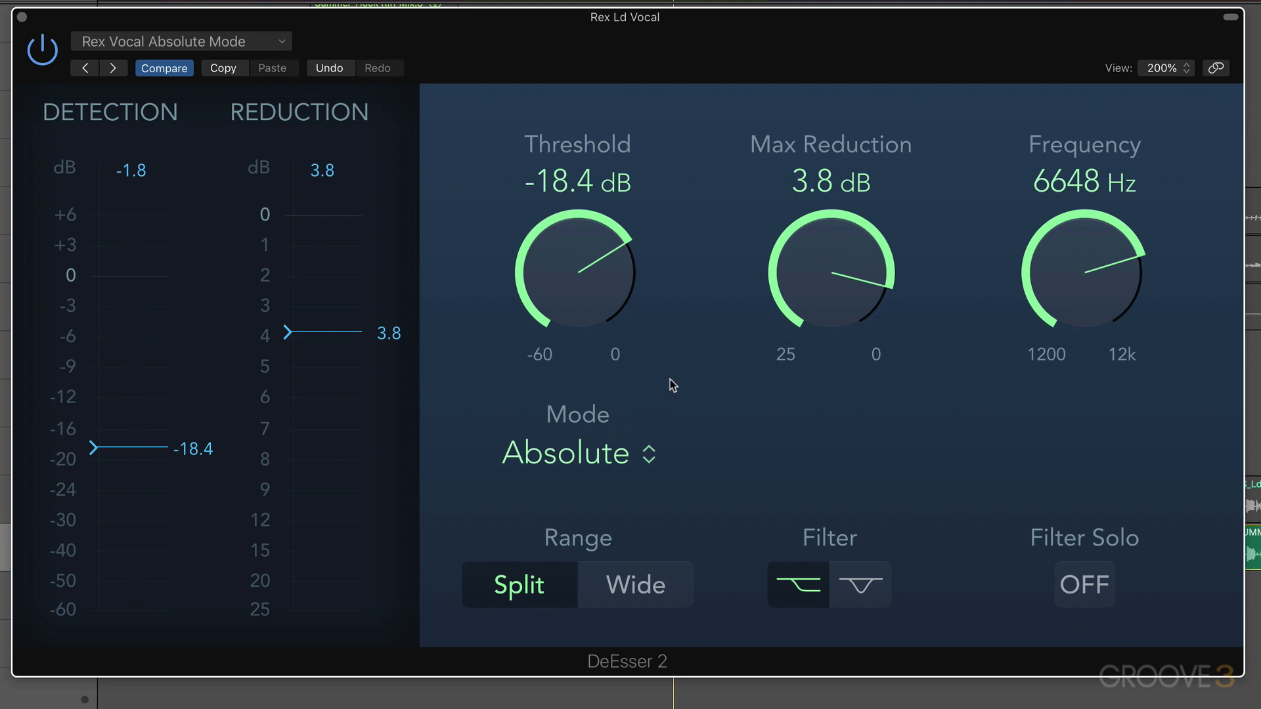
mouse_move(572, 532)
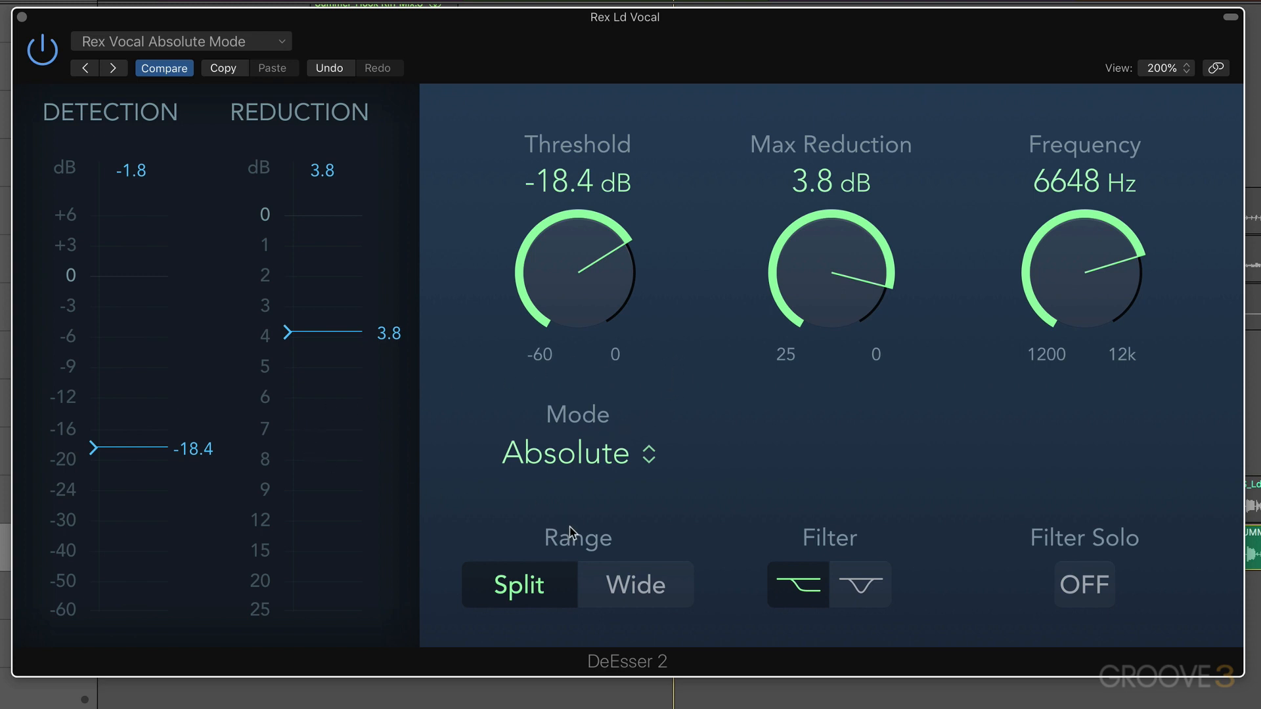
mouse_move(722, 616)
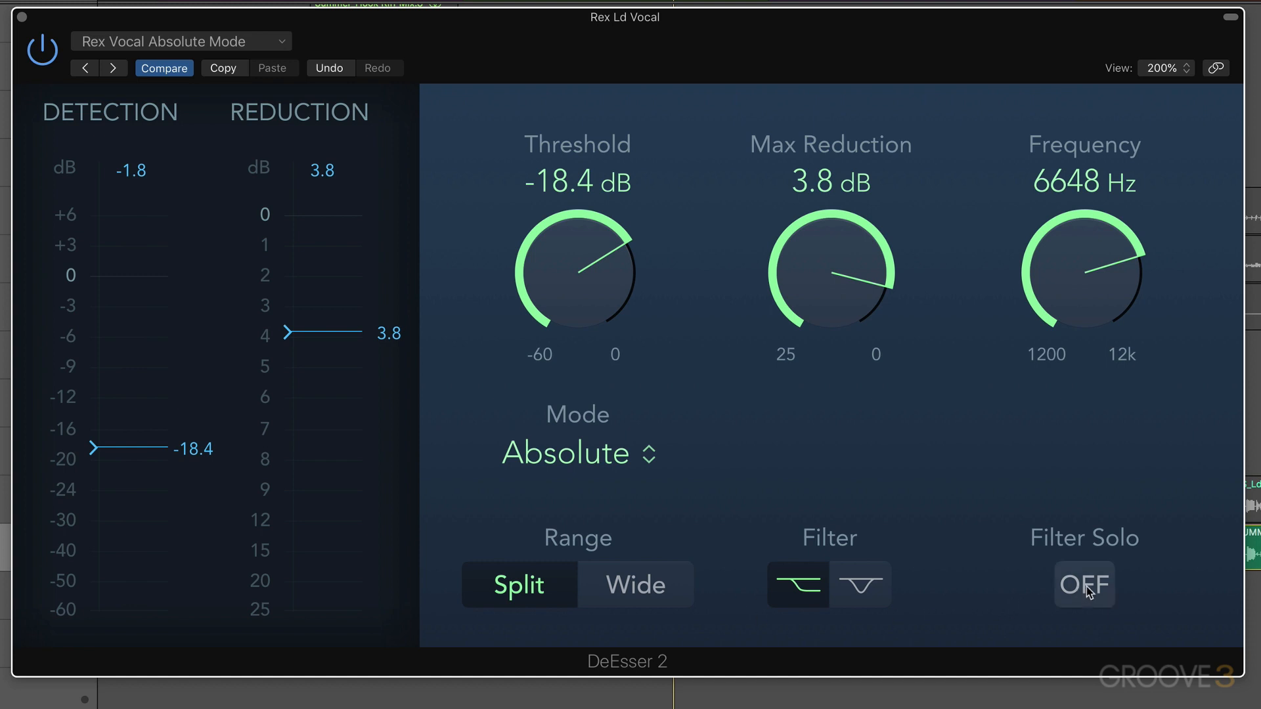
left_click(1083, 585)
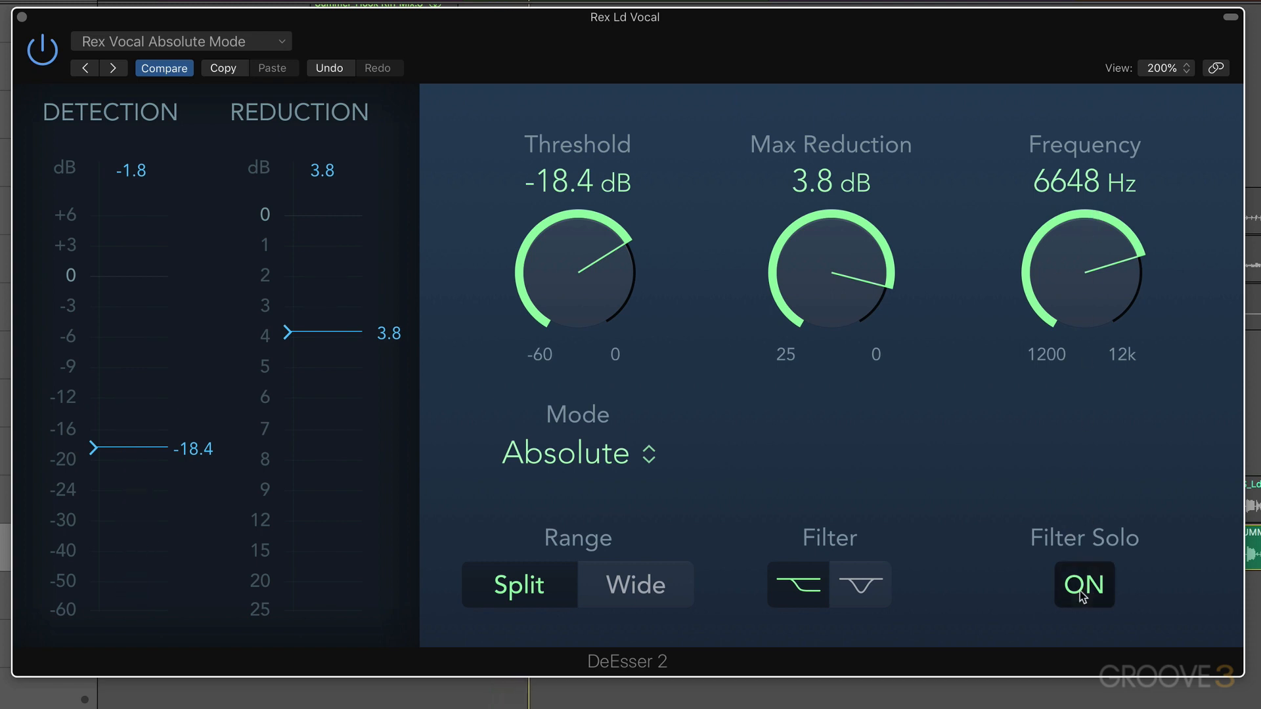
left_click(1083, 584)
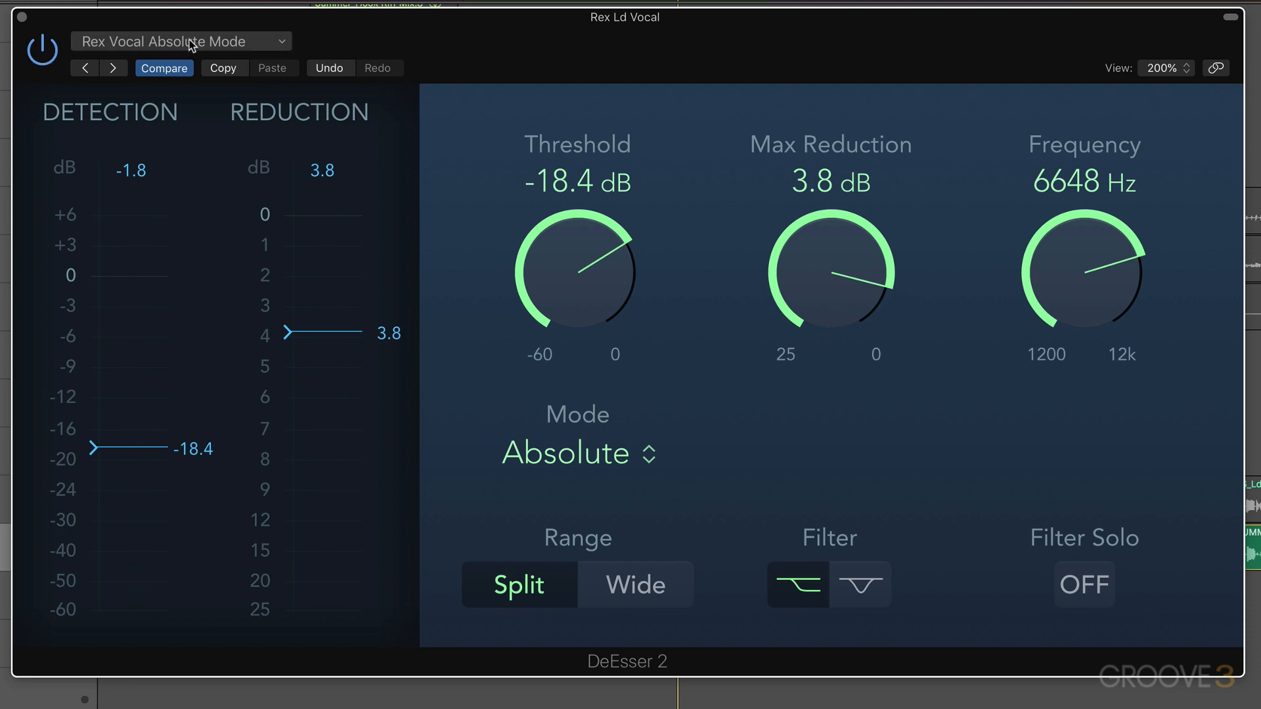
Load the Rex Vocal Relative Mode preset from the DeEsser 2 preset list.
left_click(180, 41)
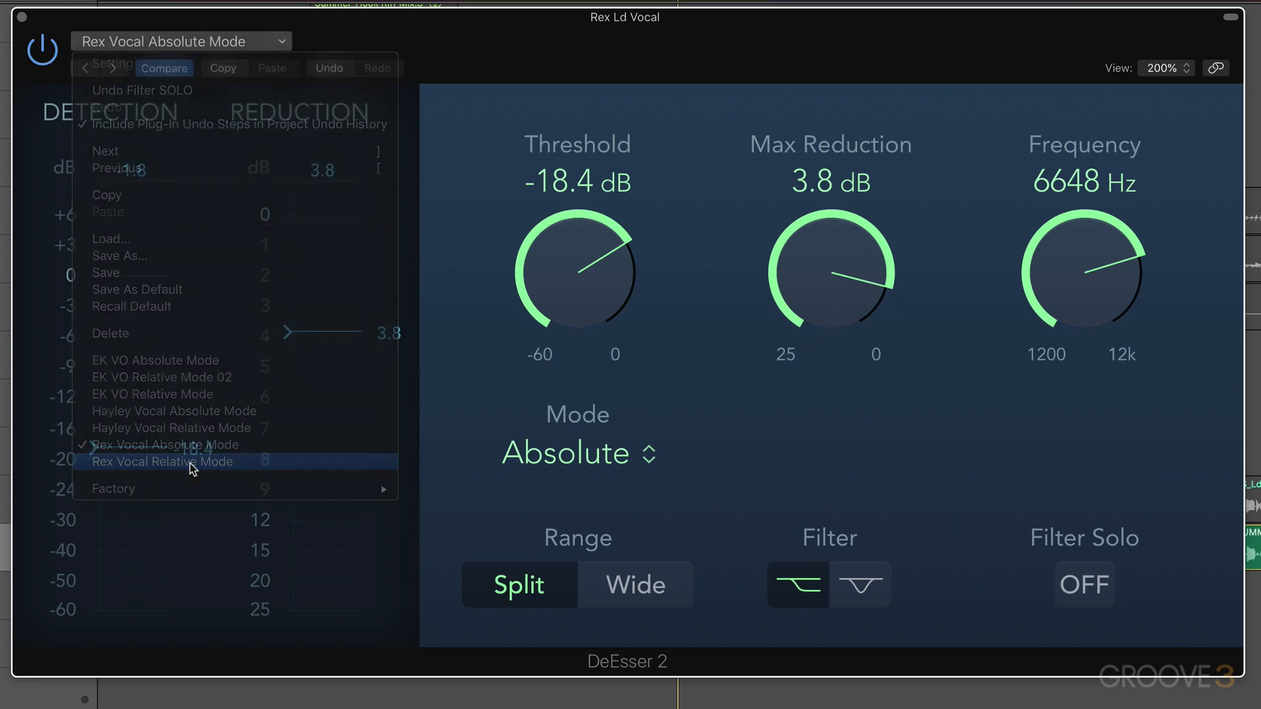
left_click(162, 461)
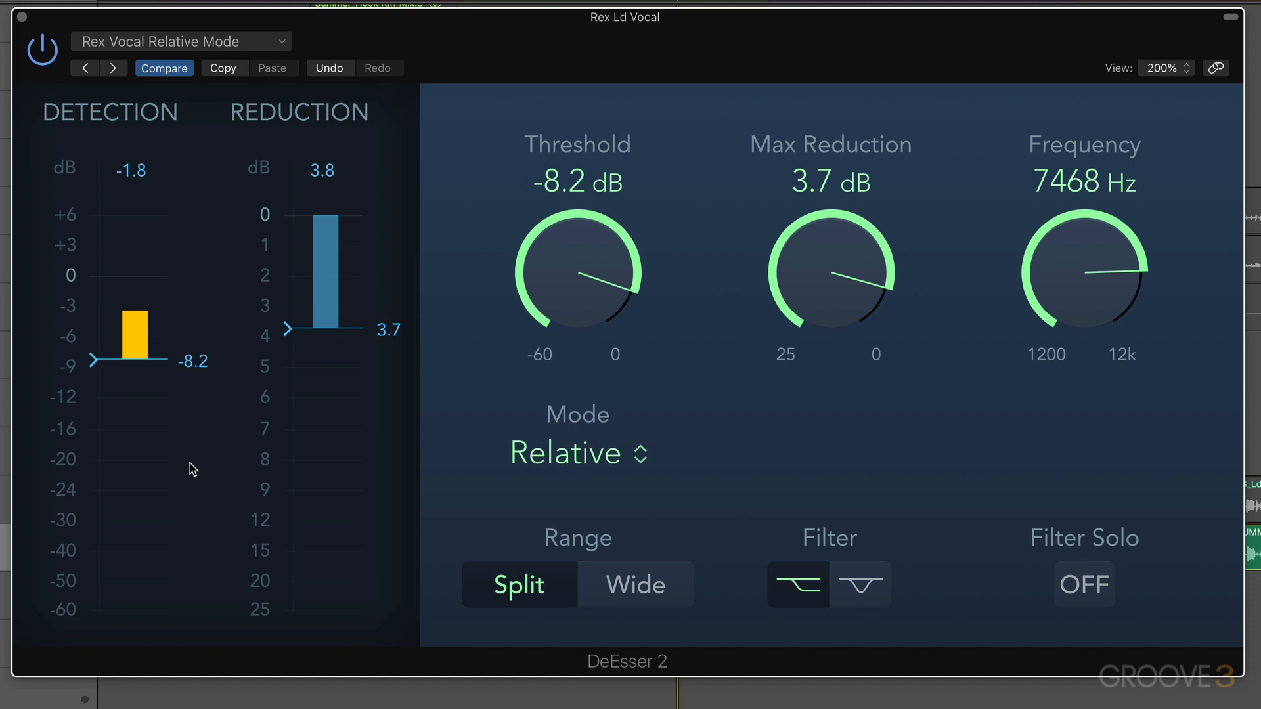
mouse_move(484, 409)
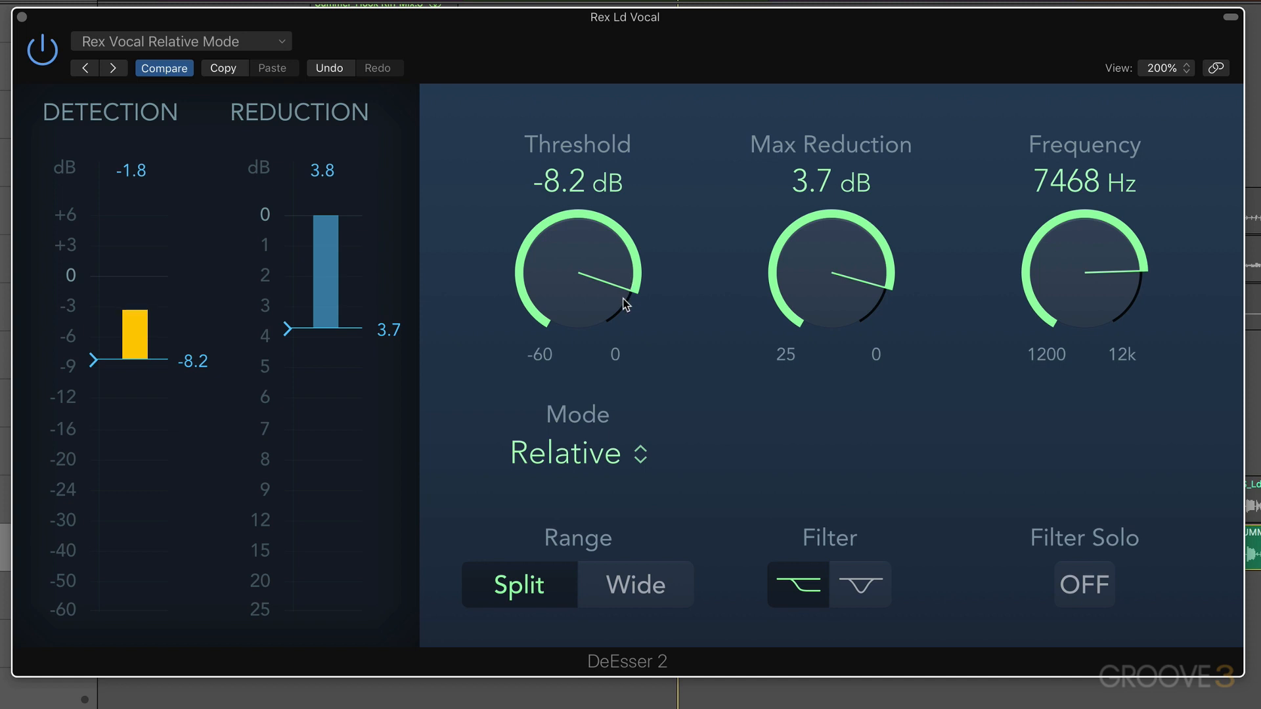
mouse_move(608, 312)
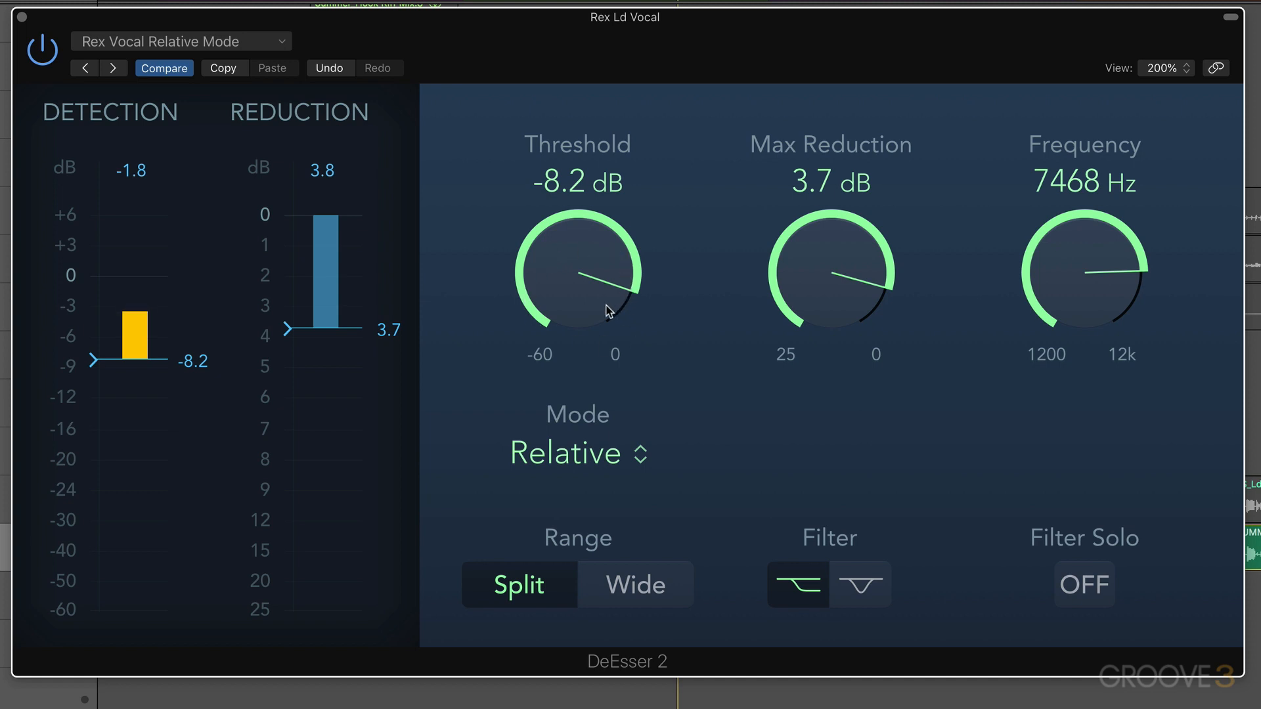
mouse_move(764, 273)
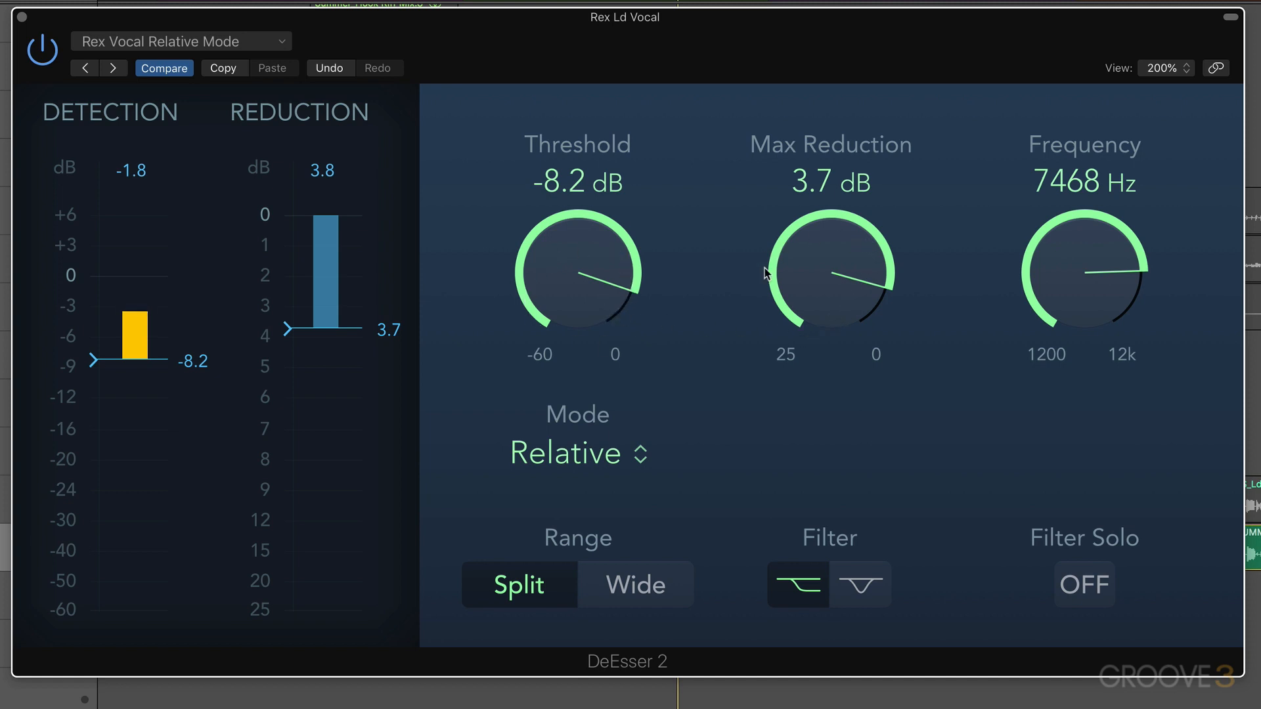
mouse_move(1110, 221)
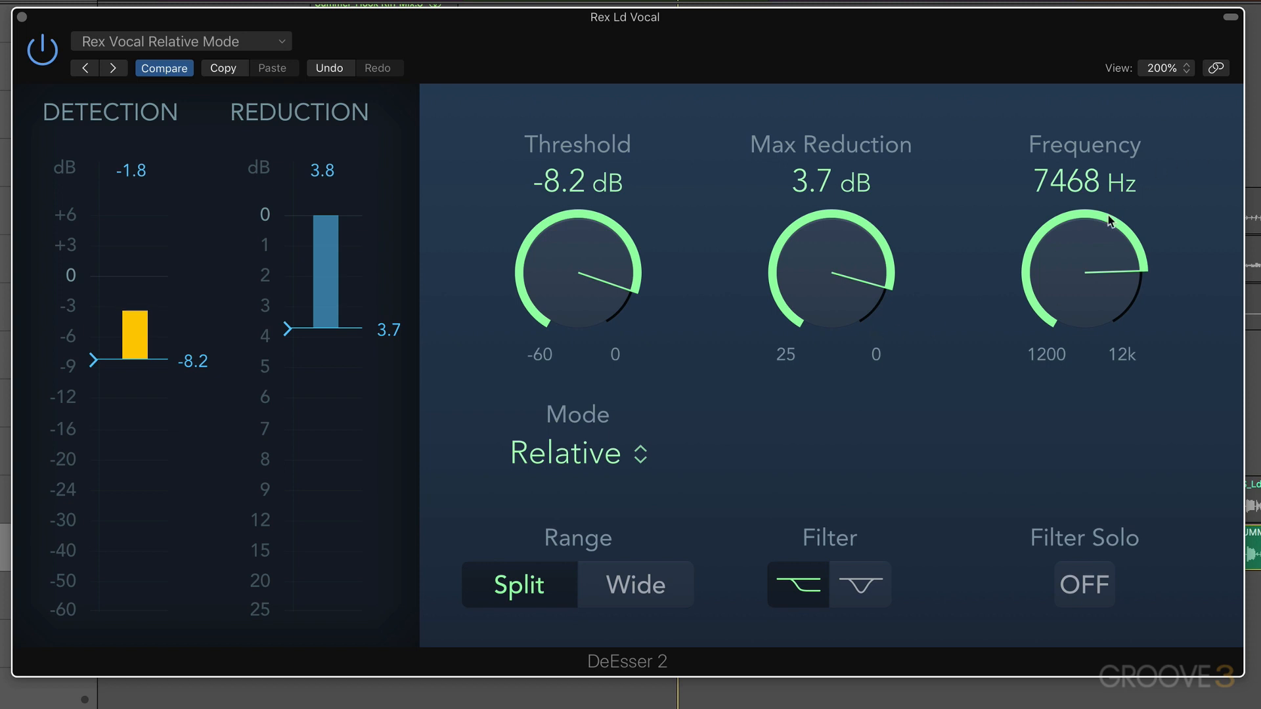
mouse_move(605, 344)
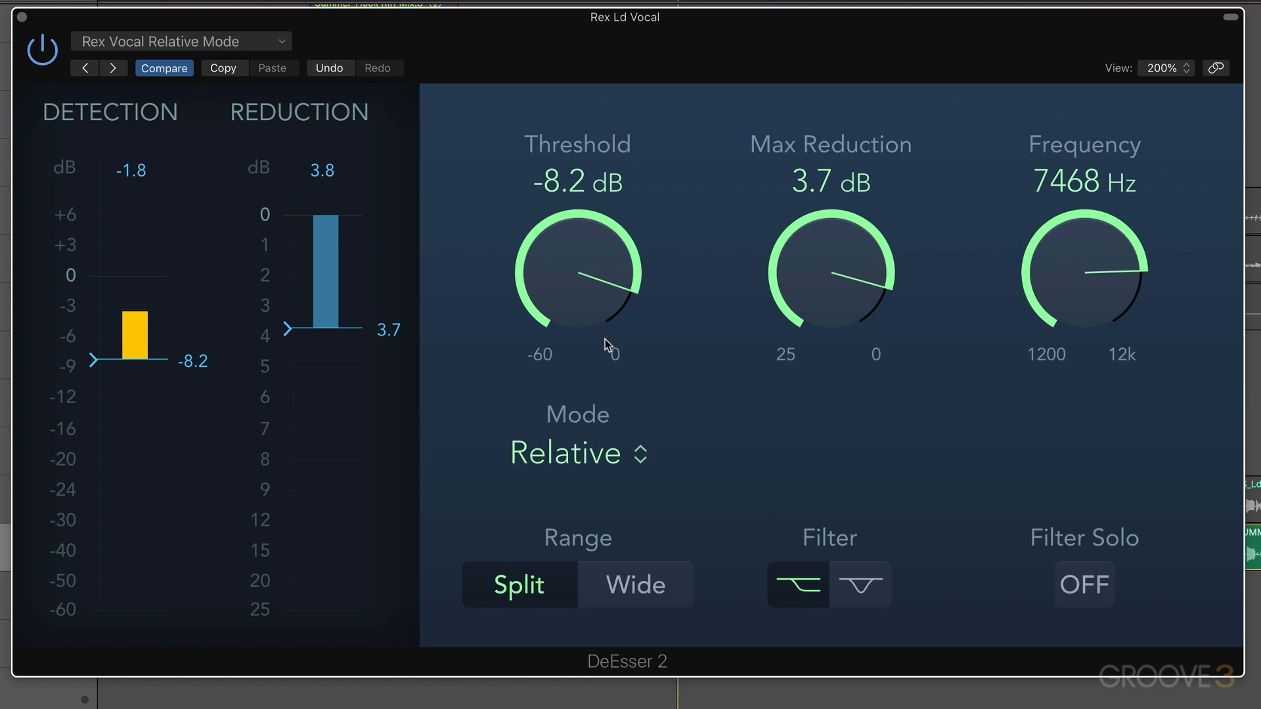
mouse_move(648, 362)
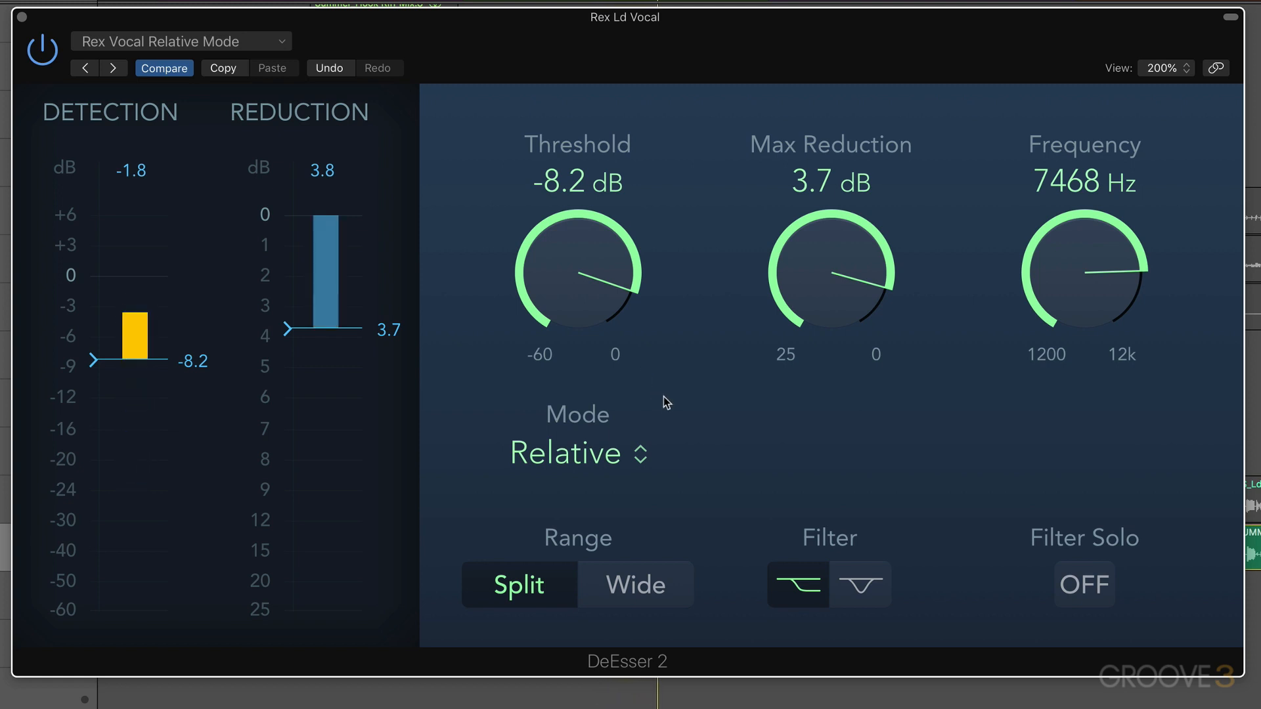
mouse_move(726, 408)
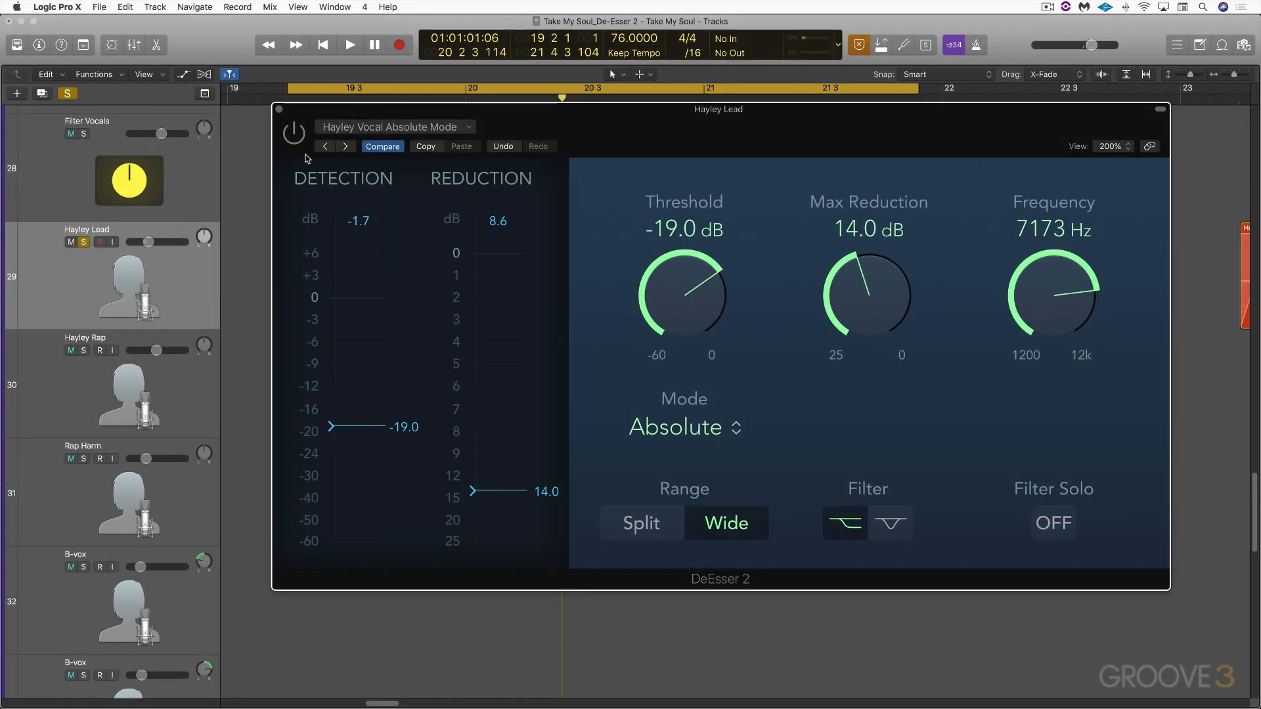
left_click(348, 44)
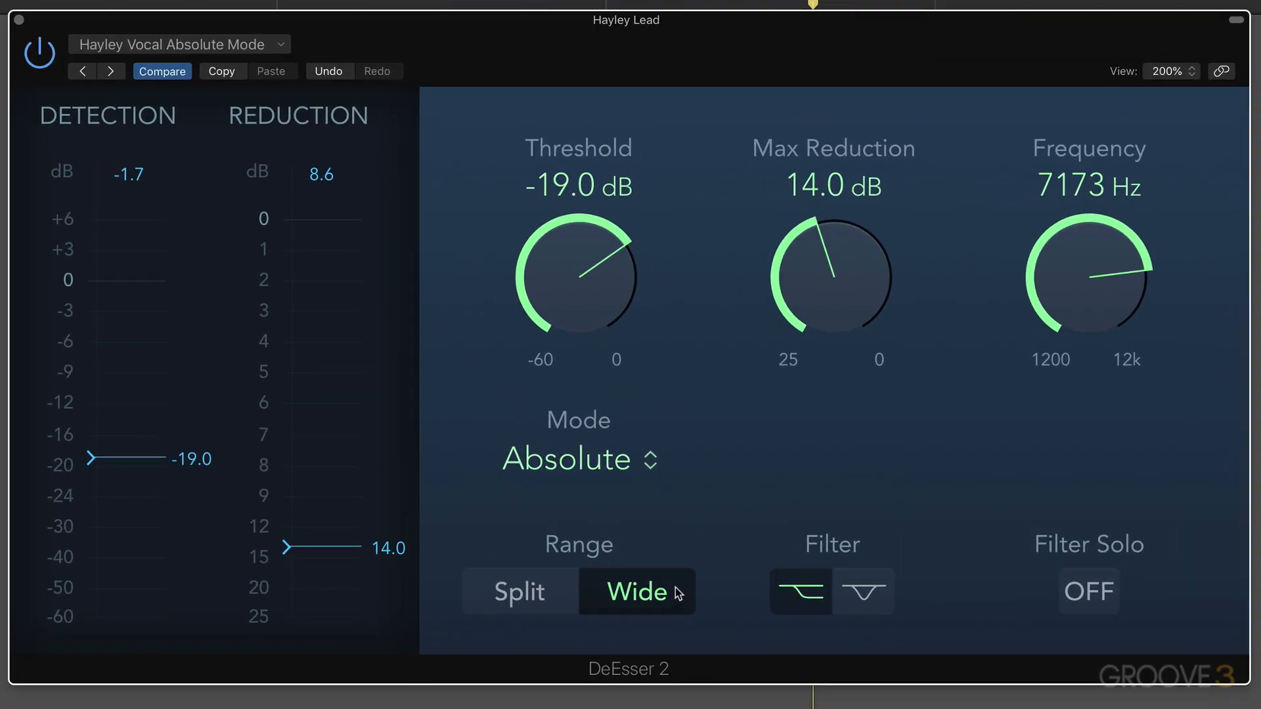
mouse_move(1089, 592)
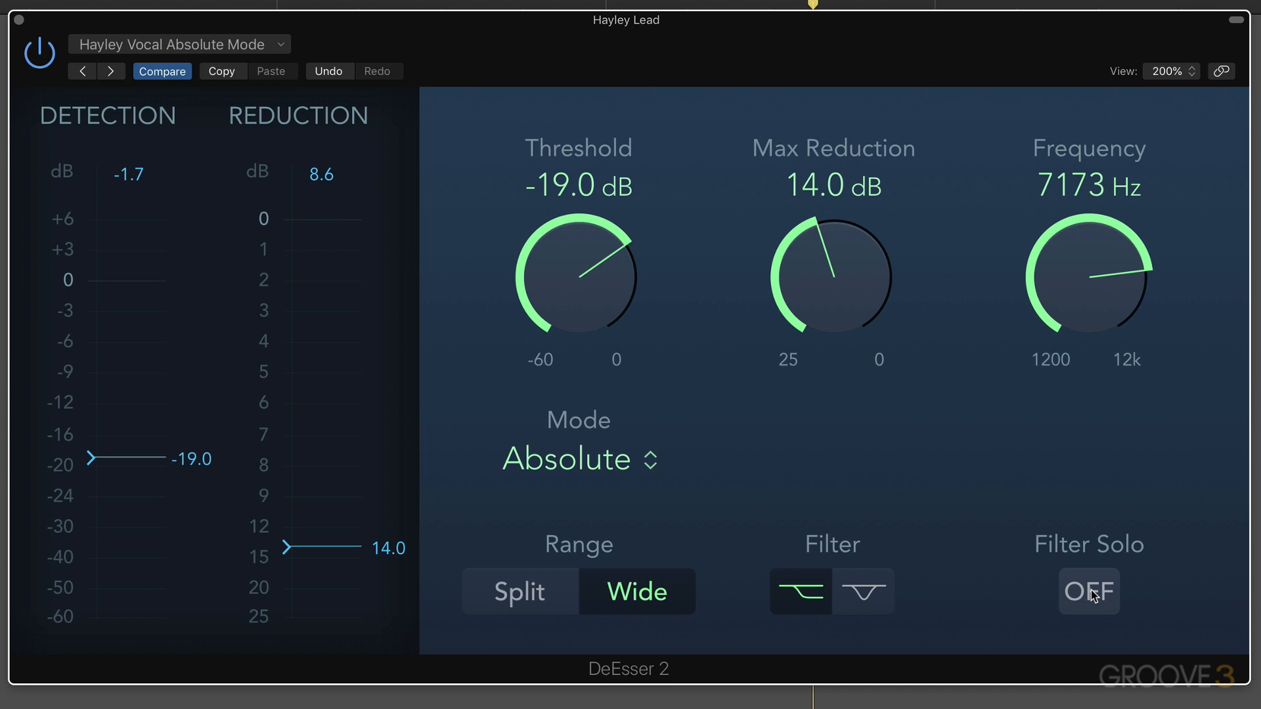
left_click(1088, 592)
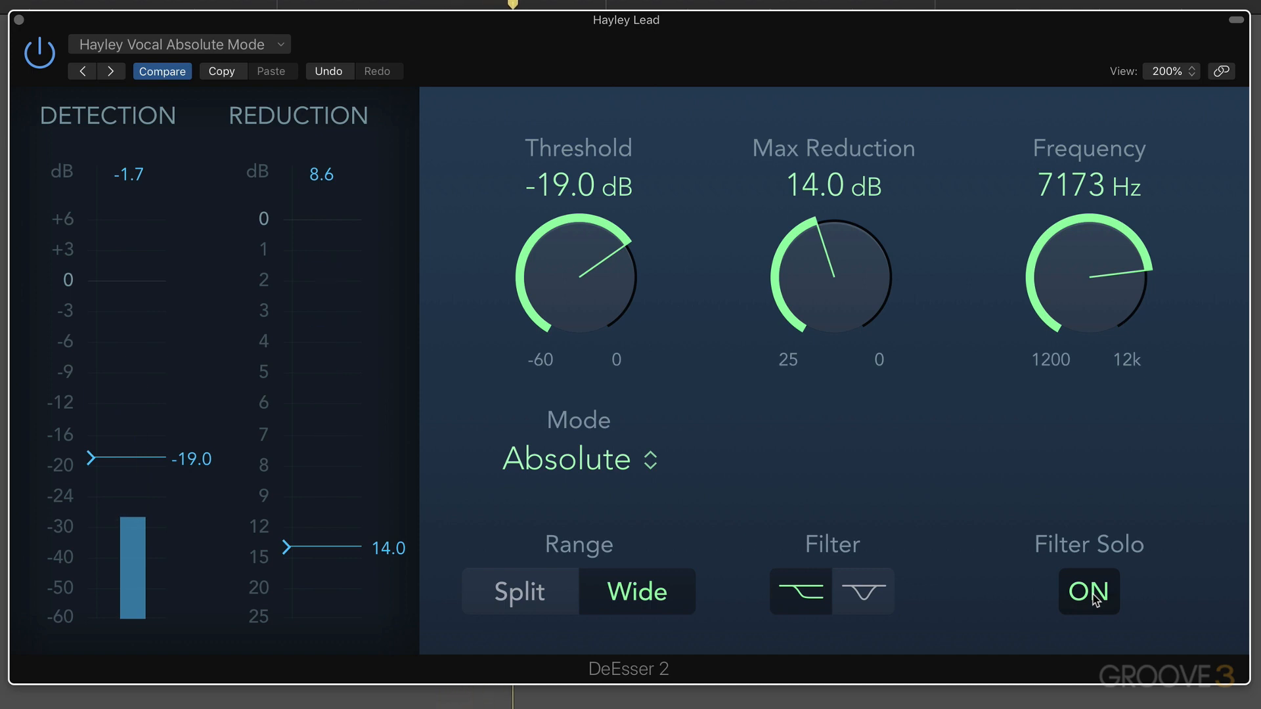
left_click(1088, 591)
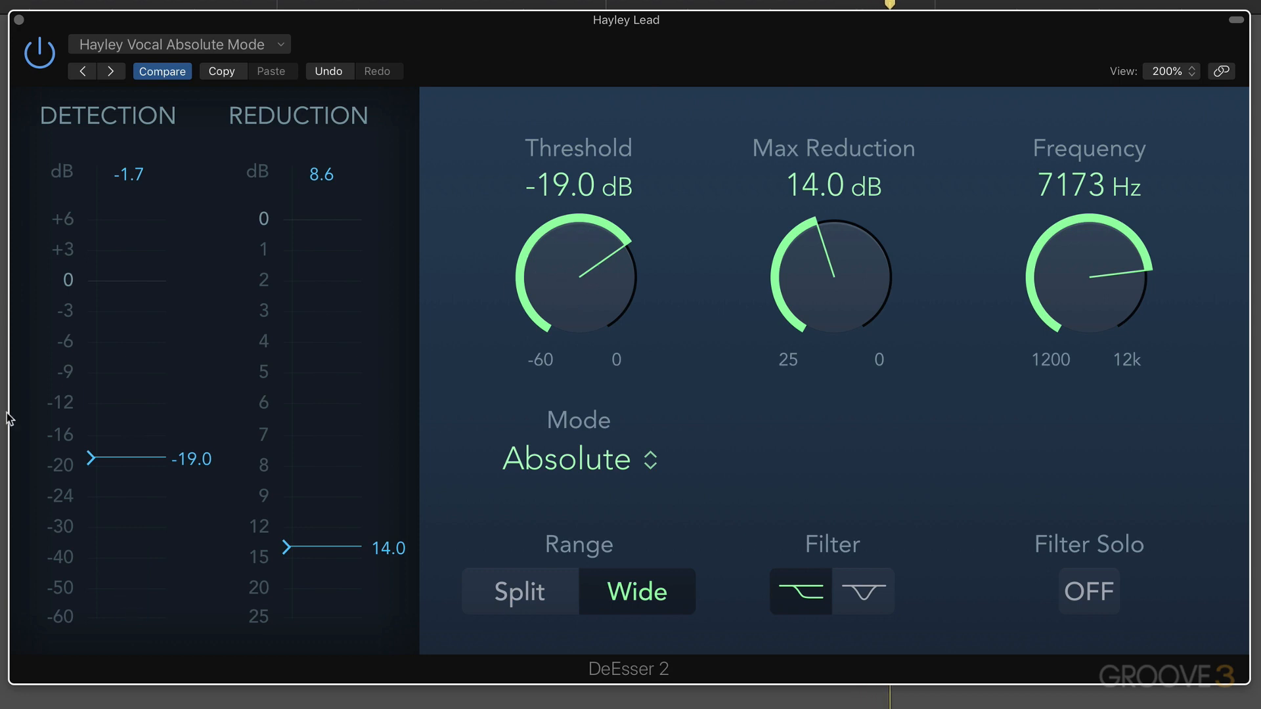
mouse_move(145, 429)
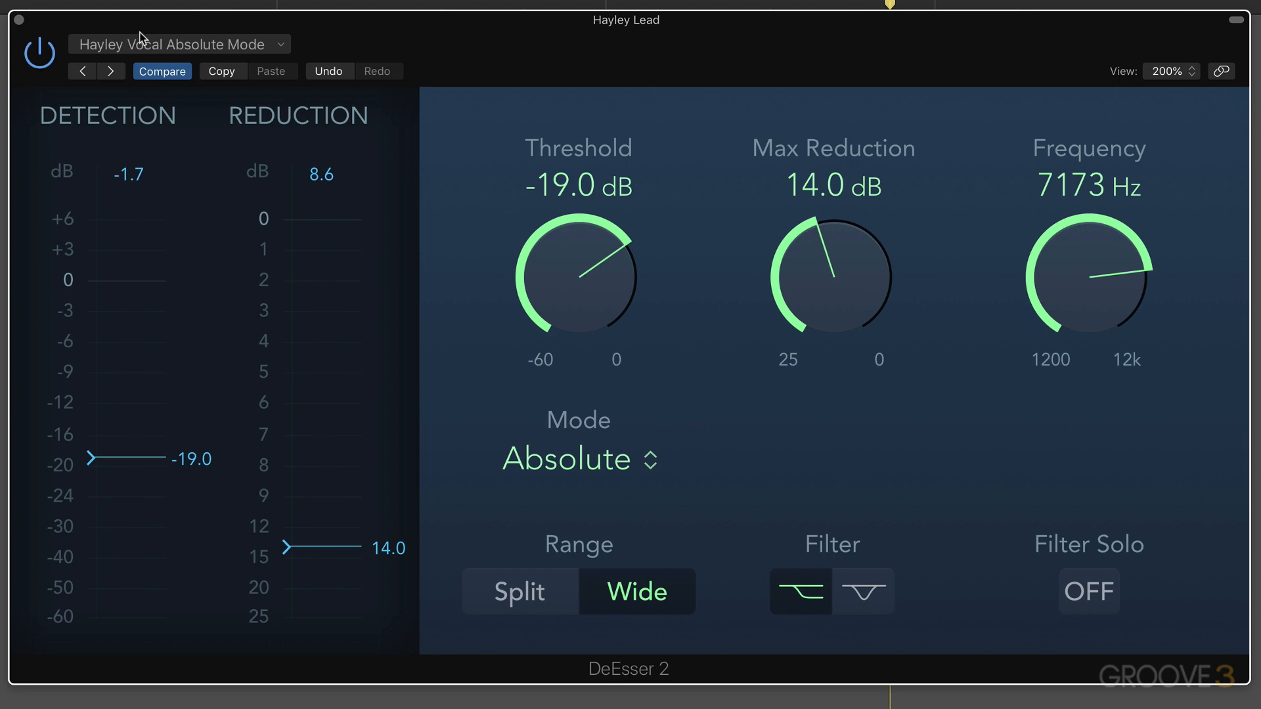
Pick Hayley Vocal Relative Mode from the DeEsser 2 settings menu.
left_click(180, 44)
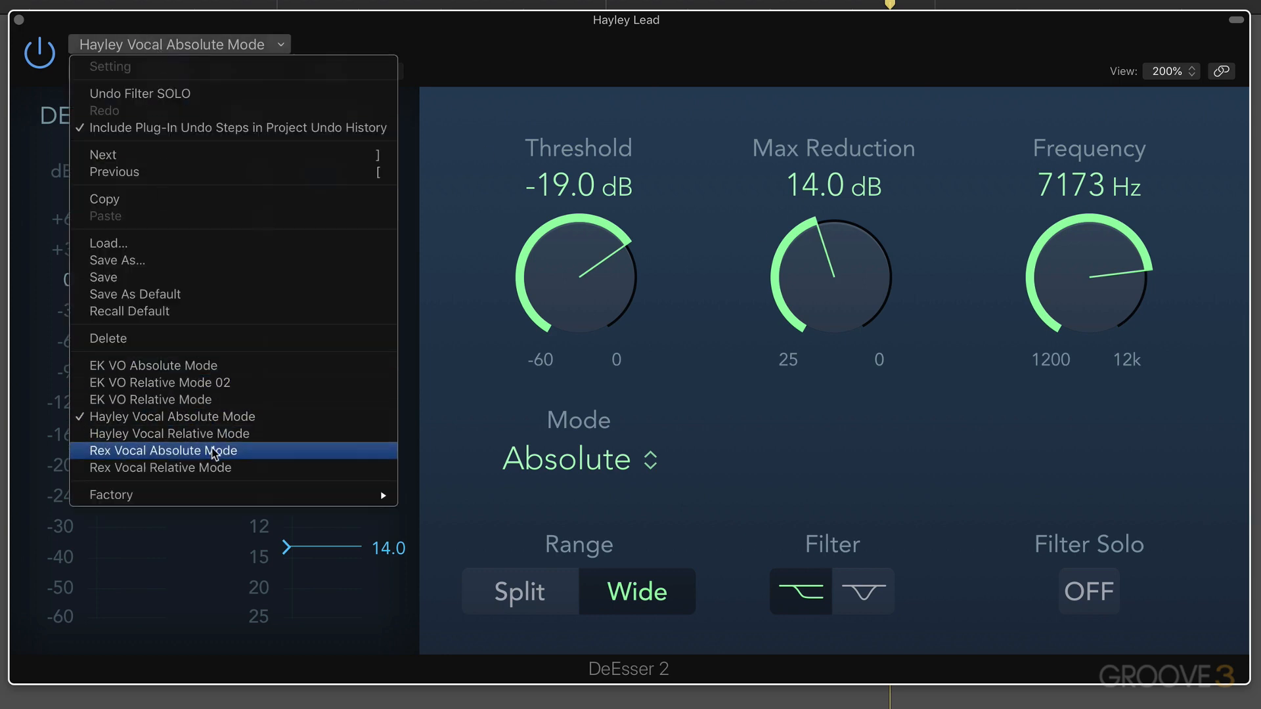
left_click(169, 434)
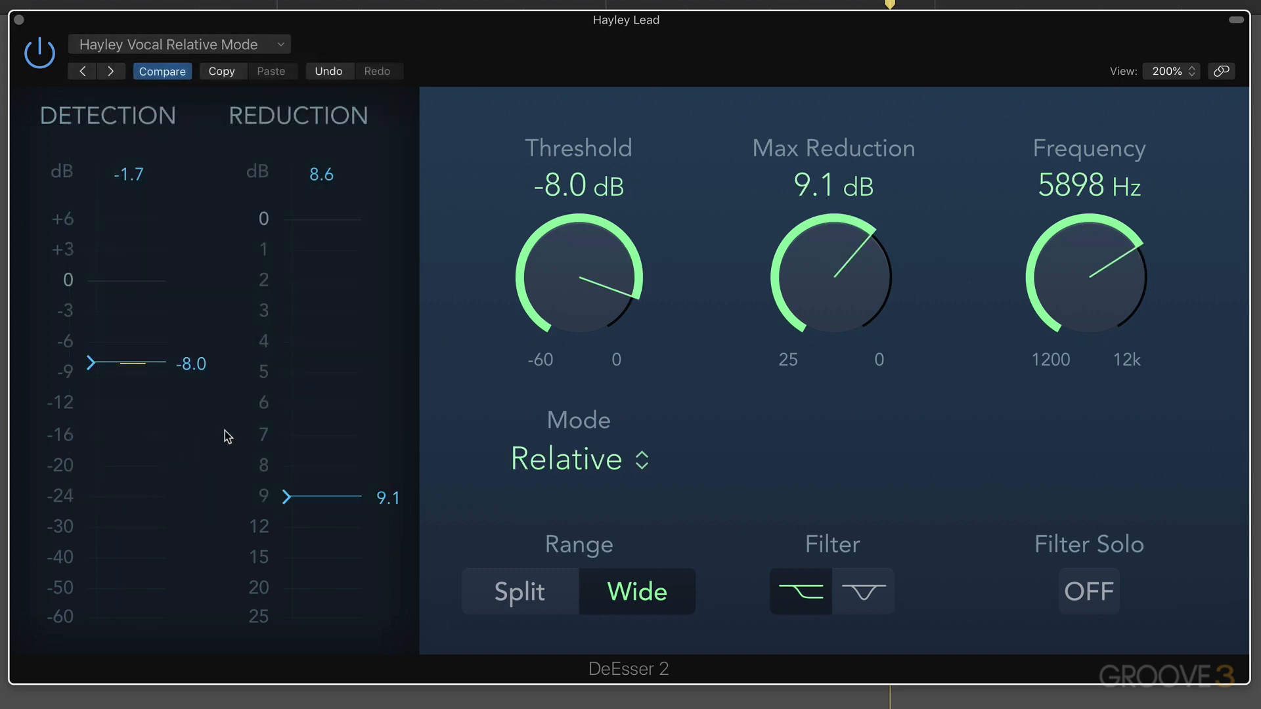
mouse_move(614, 296)
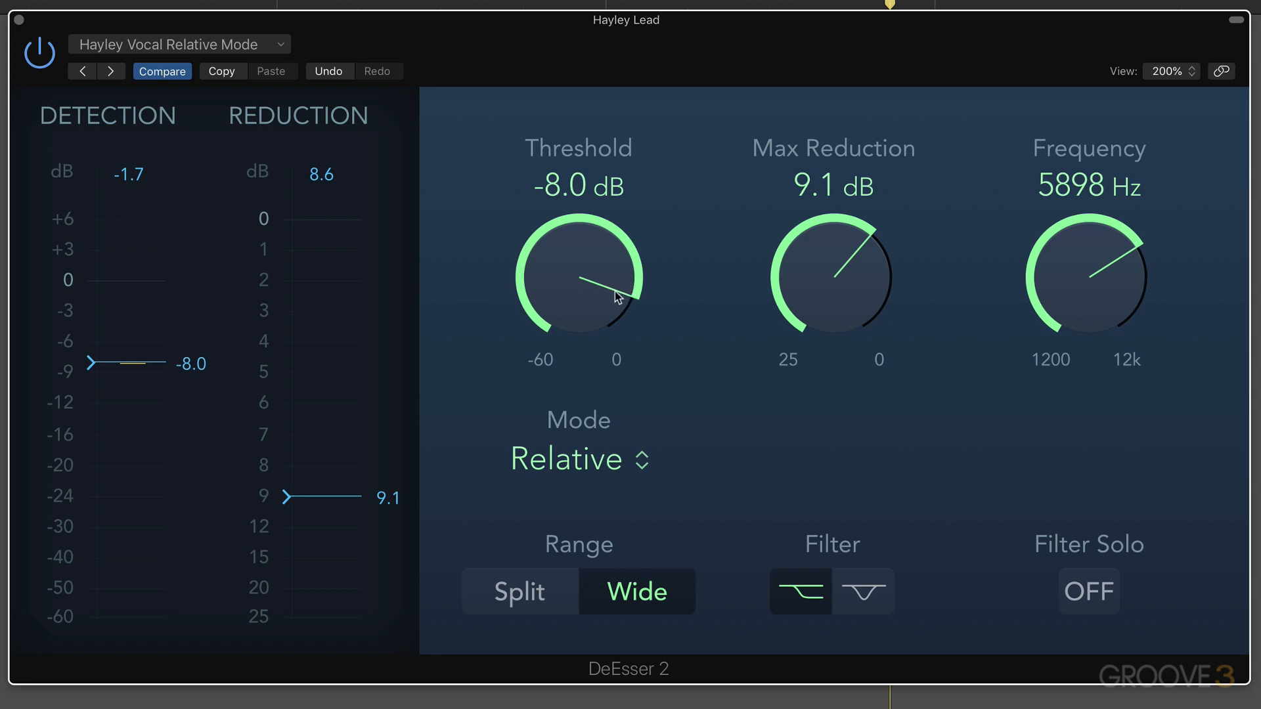
mouse_move(298, 413)
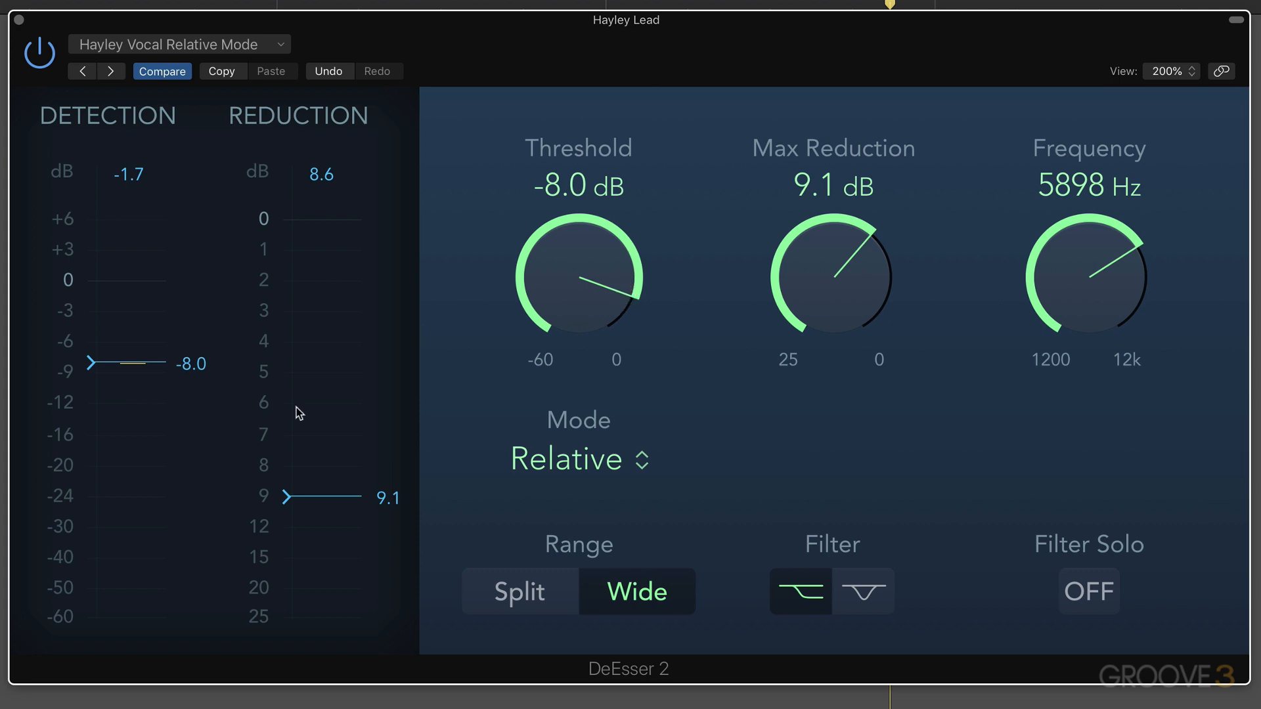
mouse_move(598, 314)
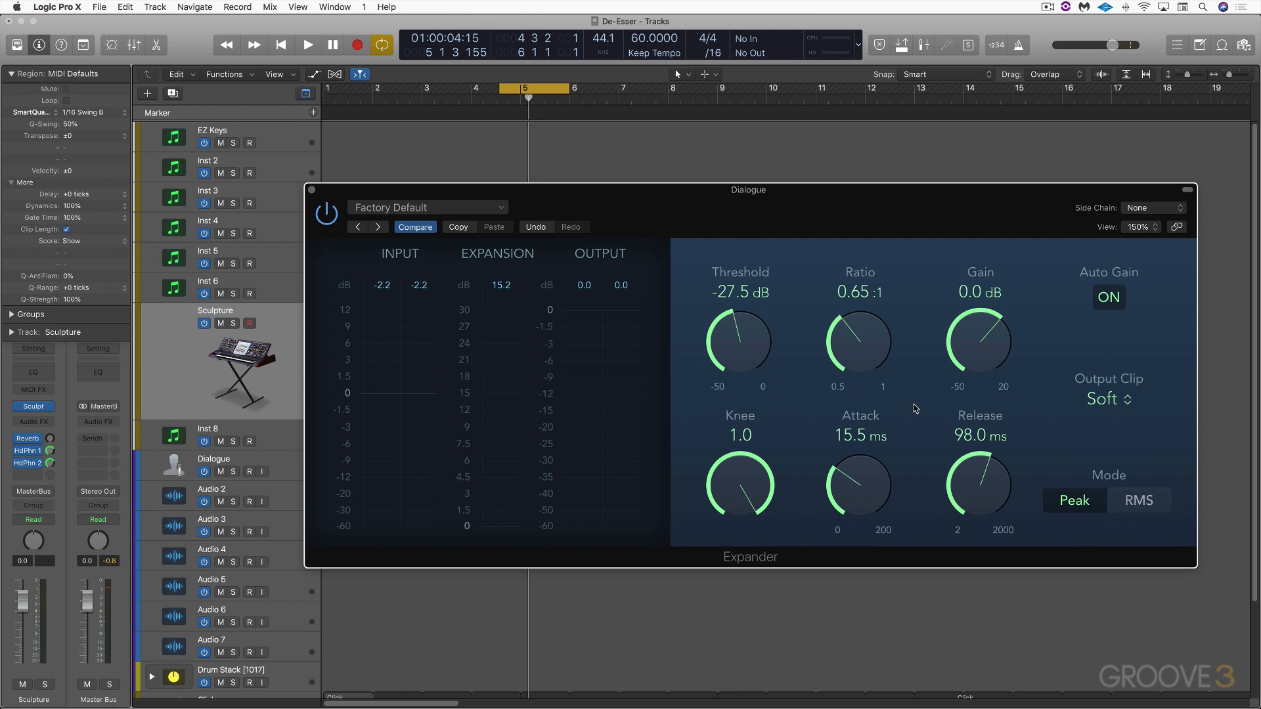
mouse_move(625, 495)
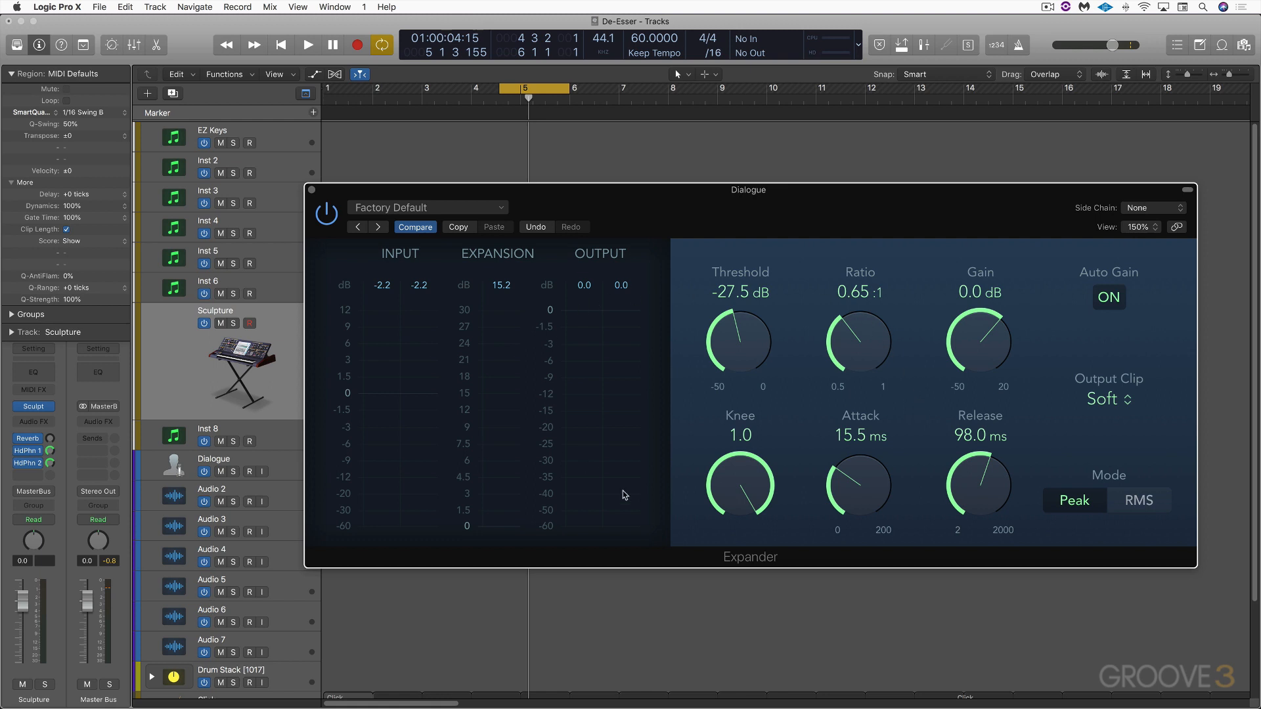
mouse_move(1108, 402)
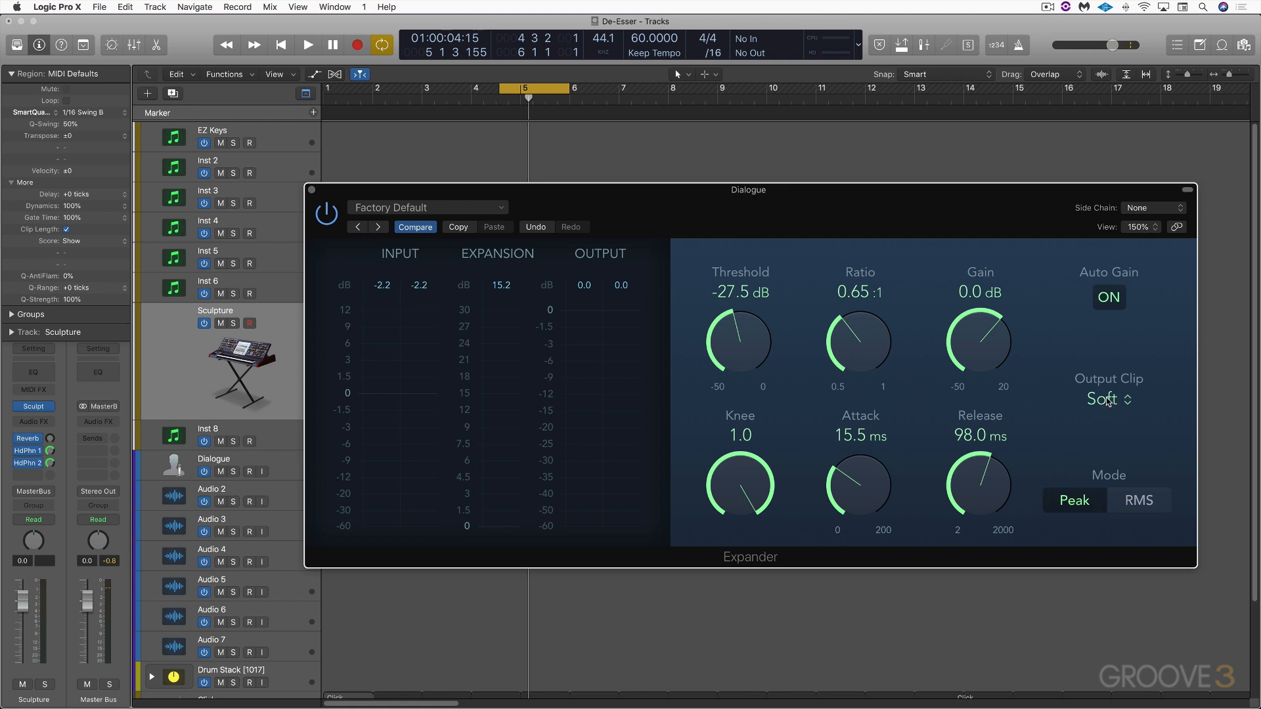
mouse_move(445, 402)
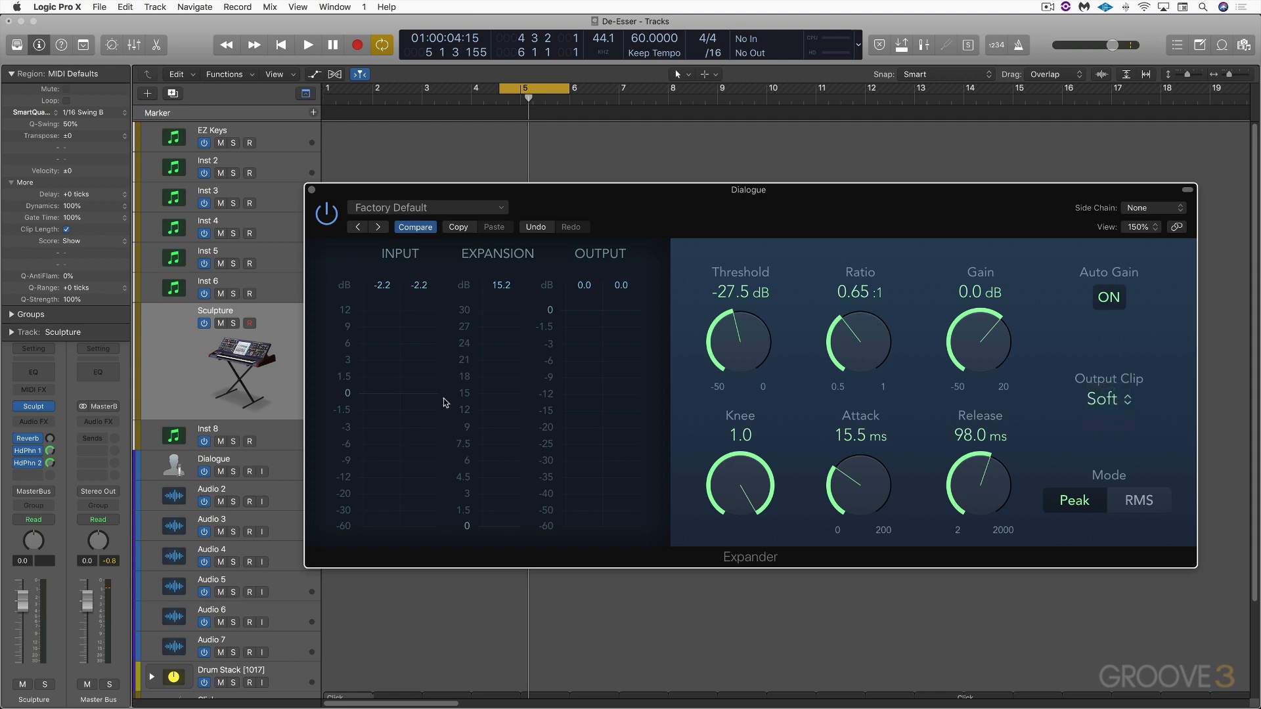